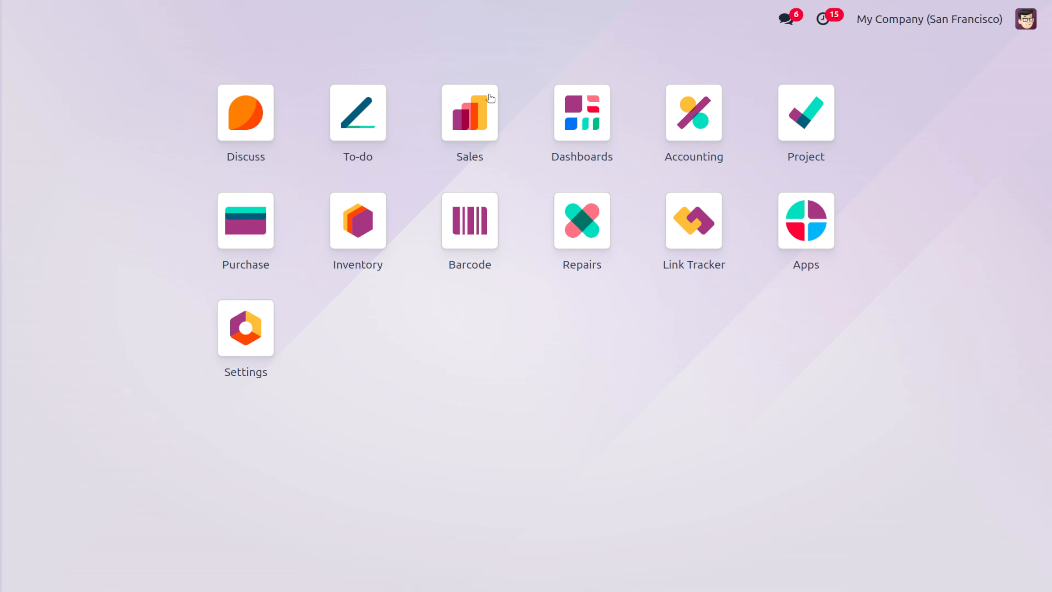
- Enter the Sales app and drop down its Configuration menu
{"action": "left_click", "coordinate": [470, 114]}
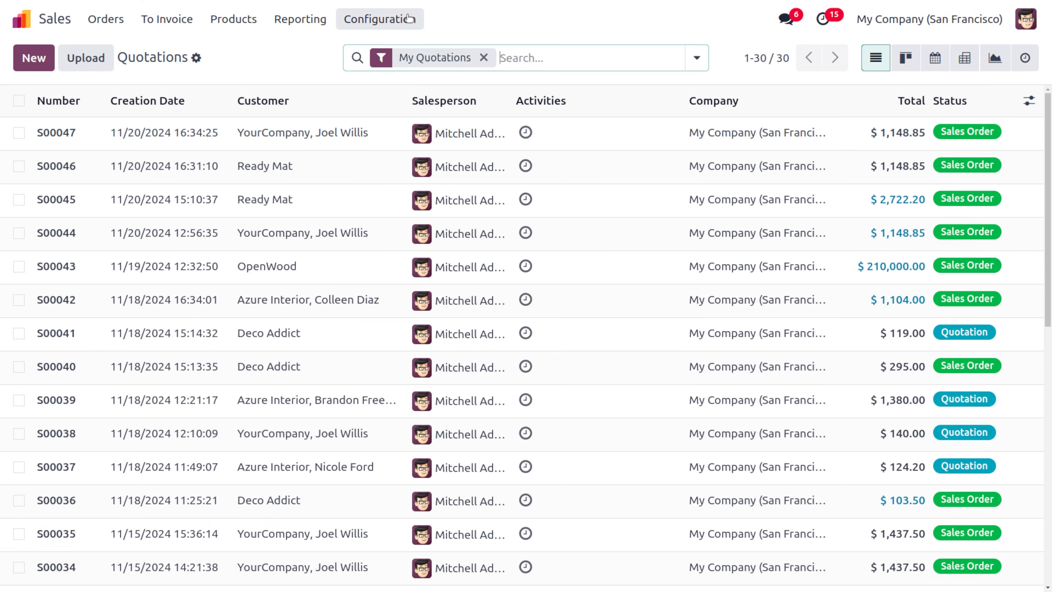
{"action": "left_click", "coordinate": [379, 20]}
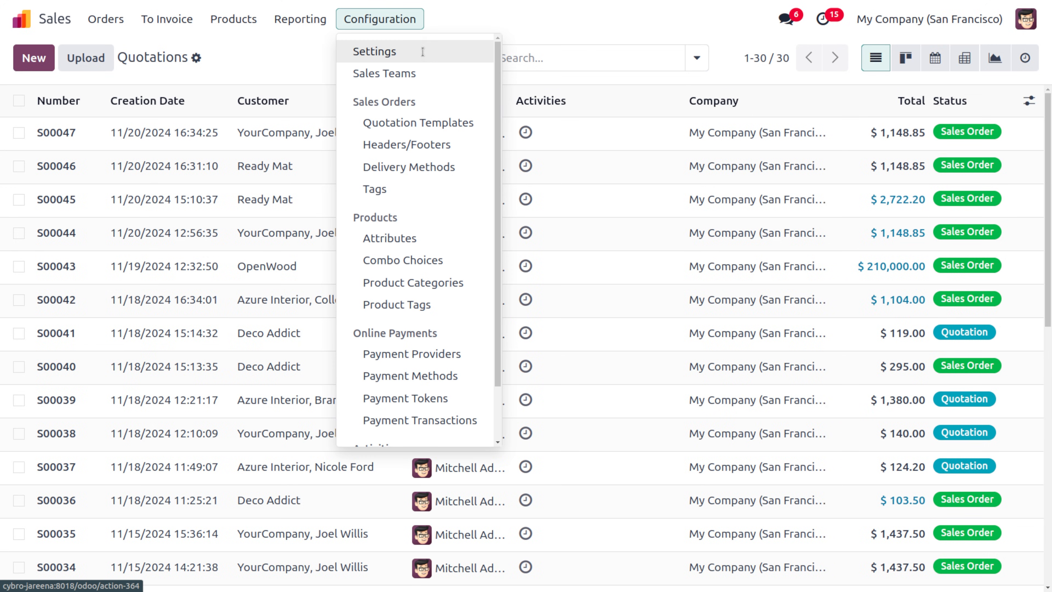
- Enable the UPS Connector under Shipping in Sales settings and save
{"action": "left_click", "coordinate": [374, 51]}
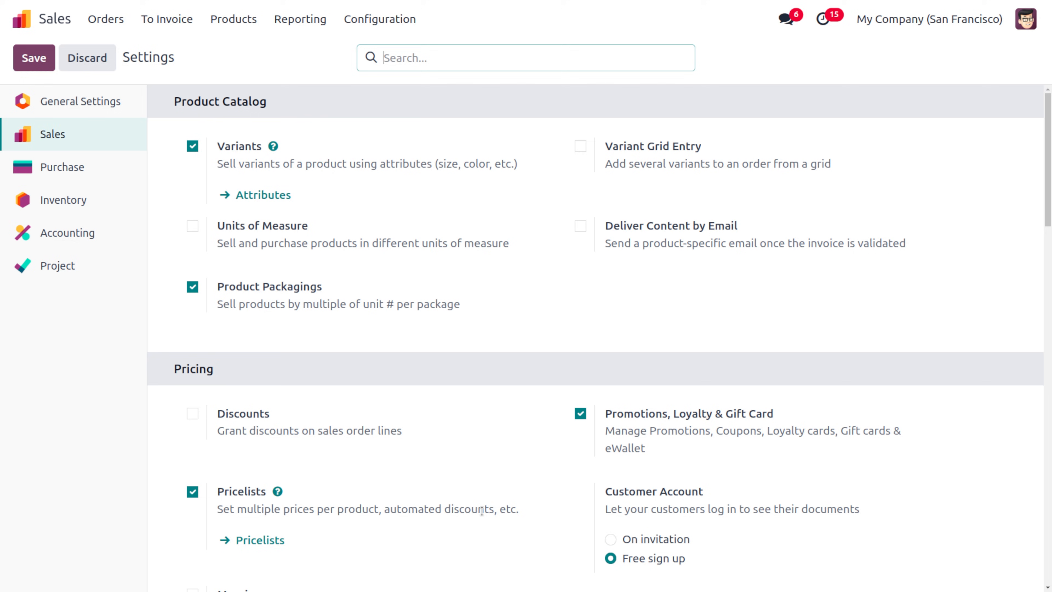
{"action": "scroll", "scroll_direction": "down", "scroll_amount": 3}
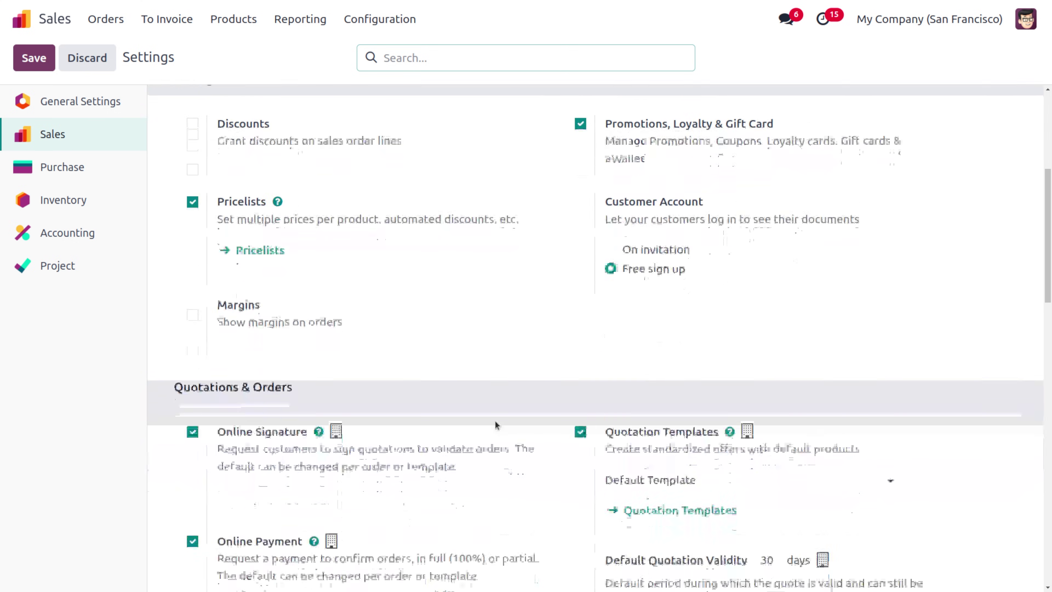
{"action": "scroll", "scroll_direction": "down", "scroll_amount": 3}
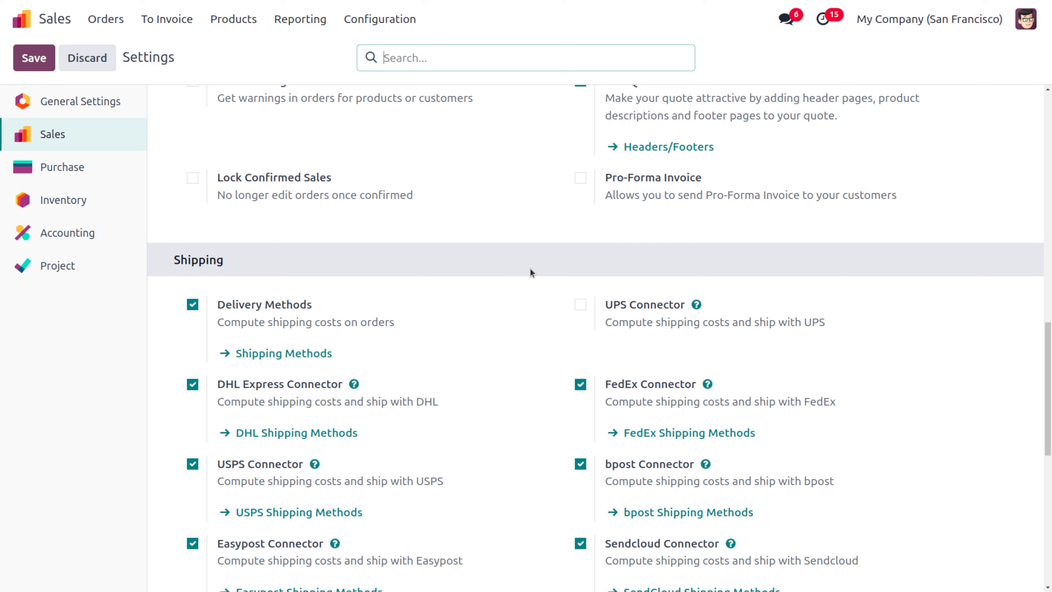
{"action": "left_click", "coordinate": [580, 305]}
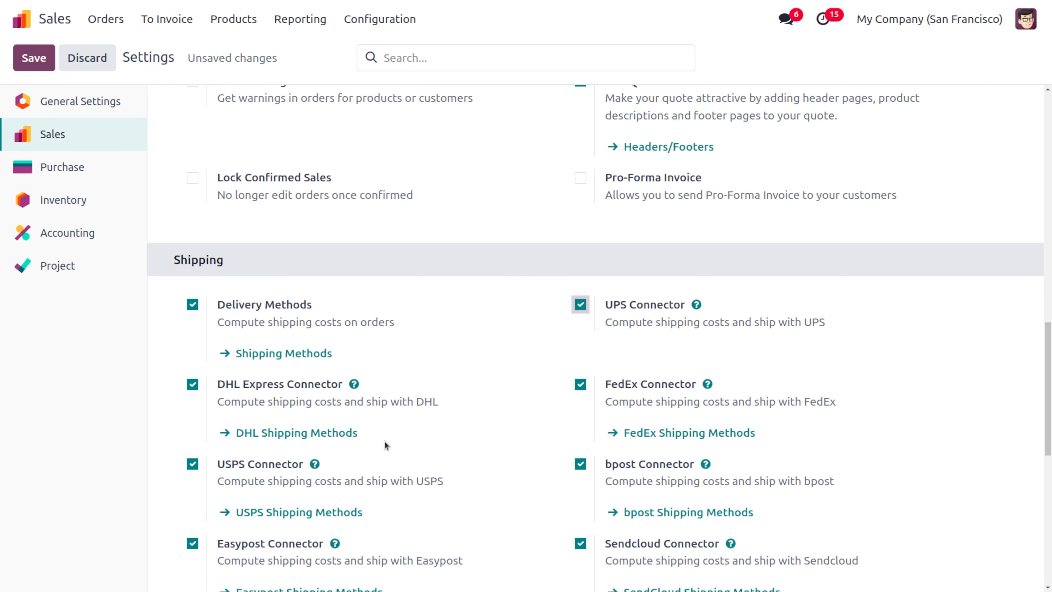
{"action": "scroll", "scroll_direction": "down", "scroll_amount": 3}
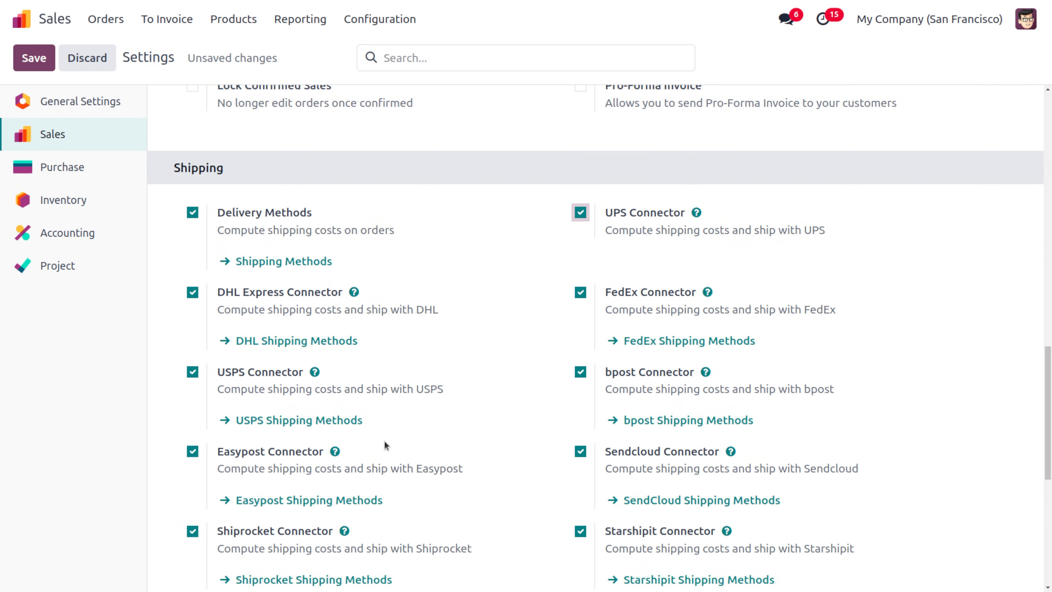
{"action": "mouse_move", "coordinate": [45, 74]}
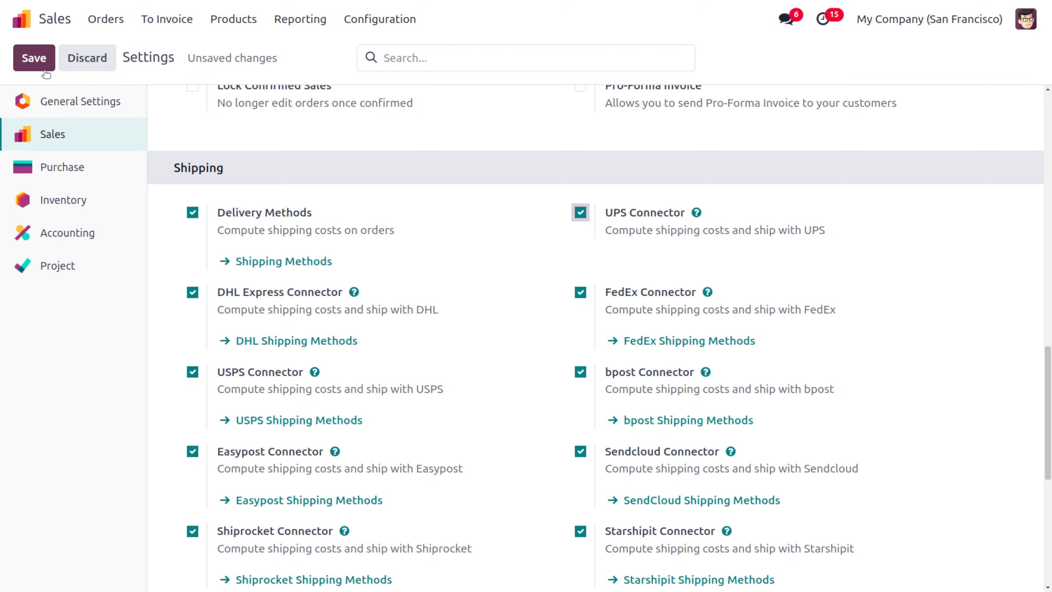
{"action": "left_click", "coordinate": [34, 58]}
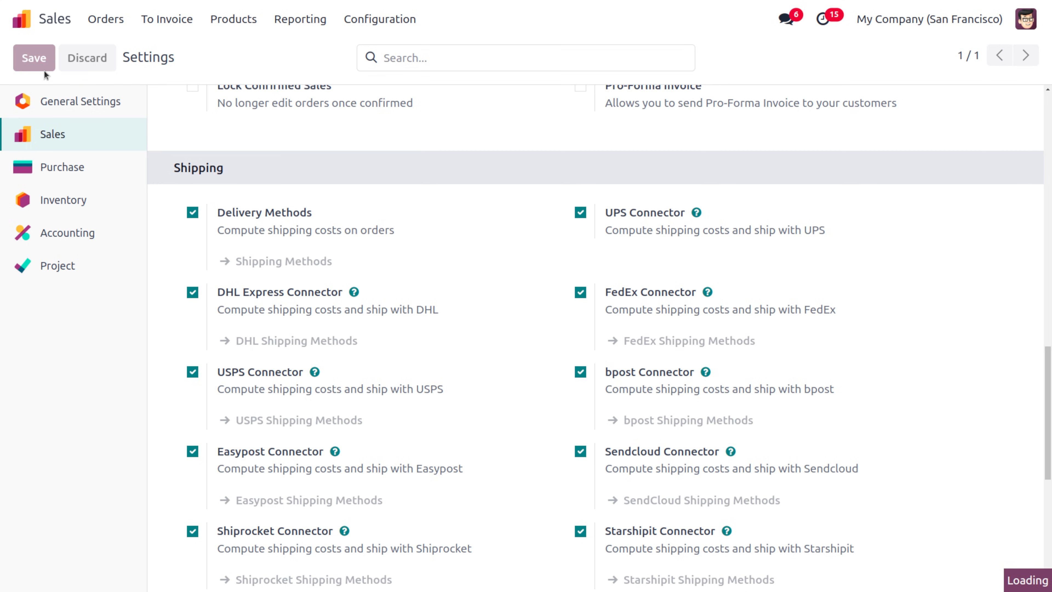
{"action": "mouse_move", "coordinate": [348, 518]}
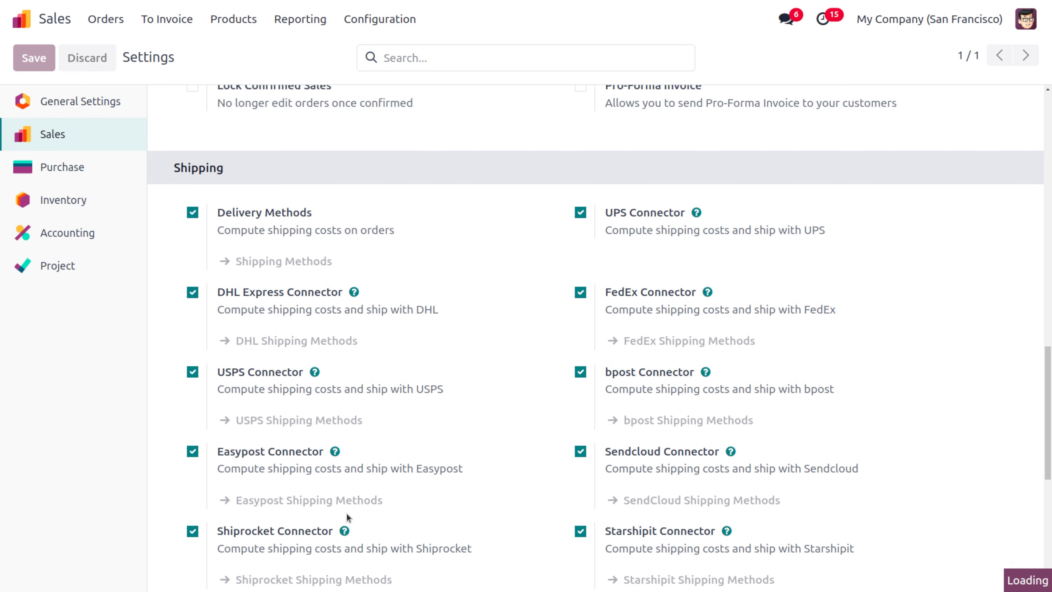
{"action": "scroll", "scroll_direction": "up", "scroll_amount": 3}
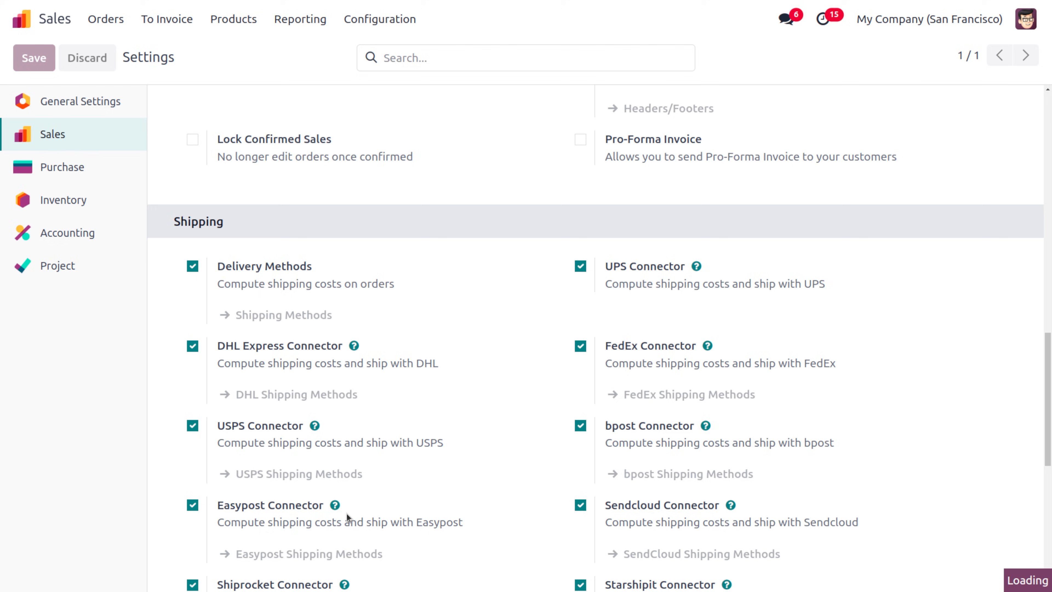
{"action": "scroll", "scroll_direction": "down", "scroll_amount": 3}
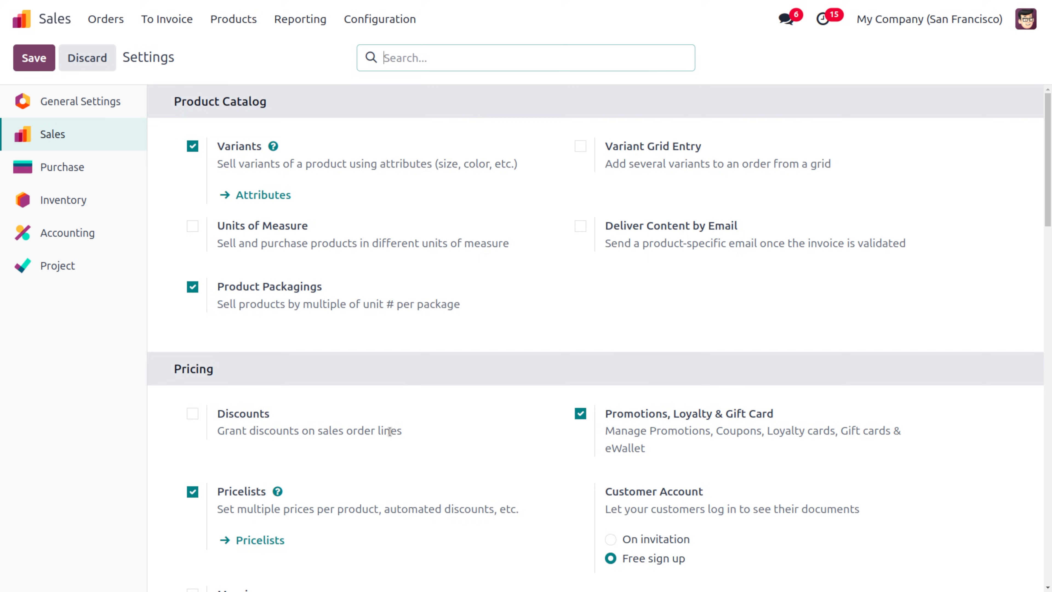
{"action": "scroll", "scroll_direction": "down", "scroll_amount": 3}
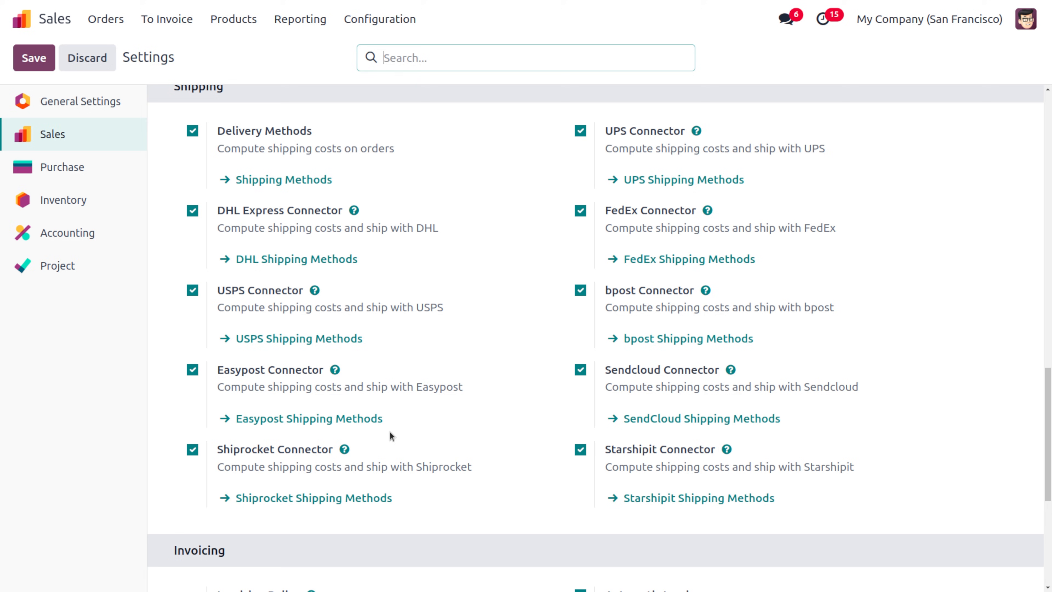
{"action": "mouse_move", "coordinate": [554, 422]}
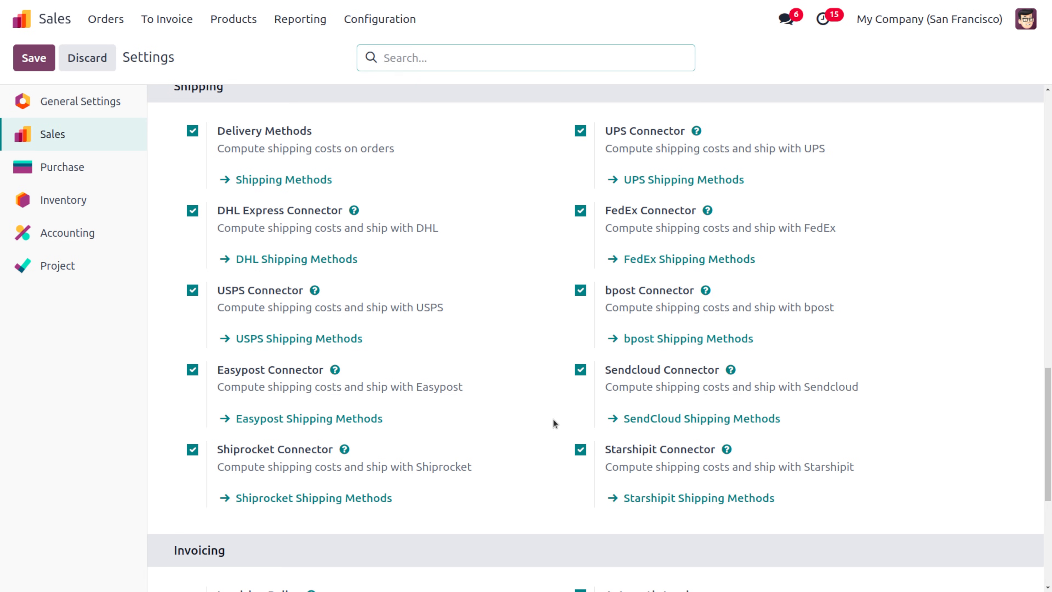
{"action": "mouse_move", "coordinate": [389, 463]}
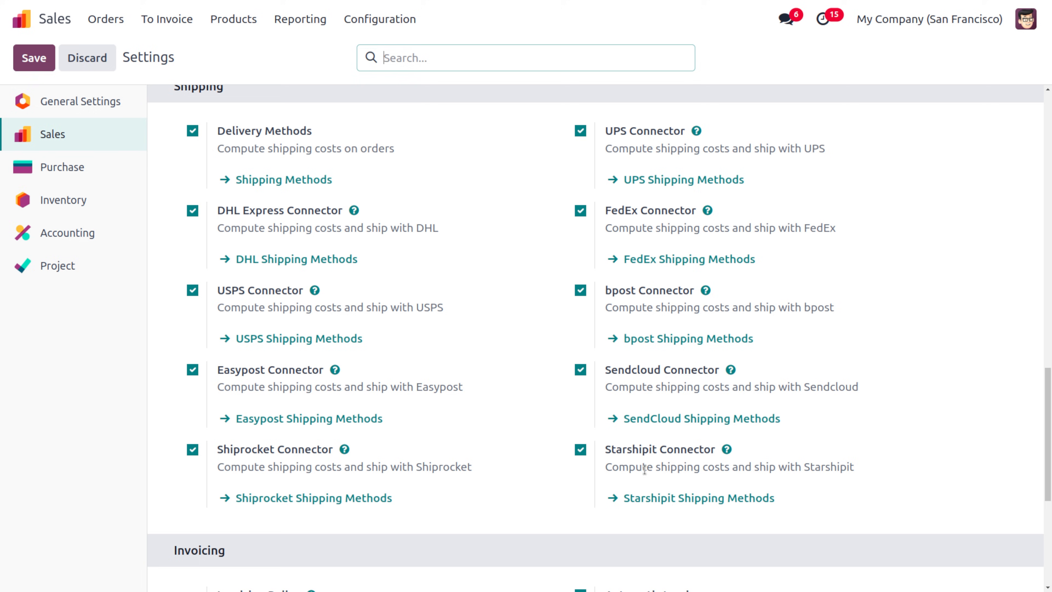
{"action": "mouse_move", "coordinate": [623, 489]}
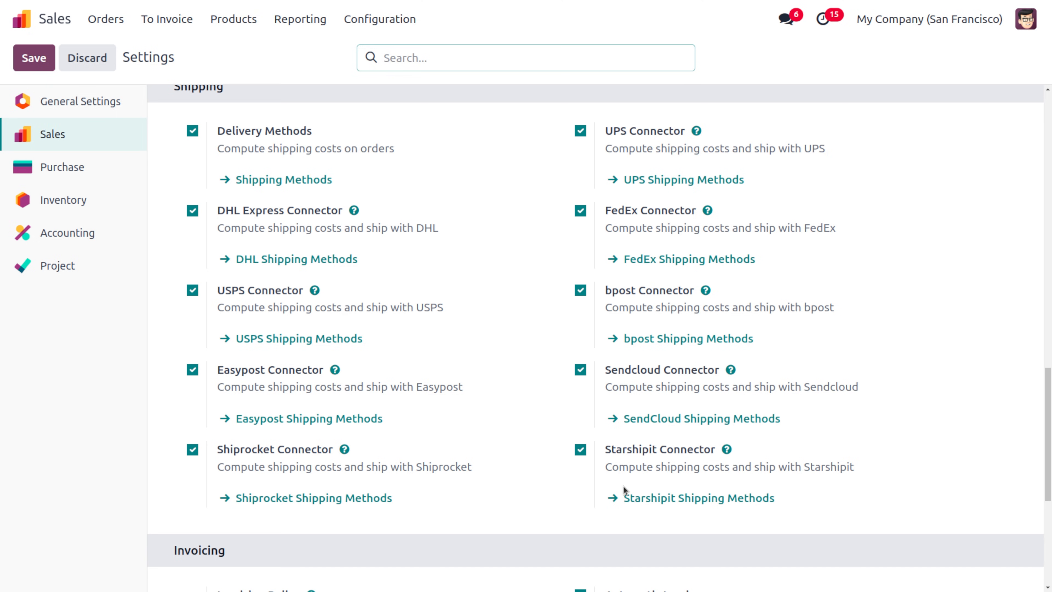
{"action": "mouse_move", "coordinate": [398, 167]}
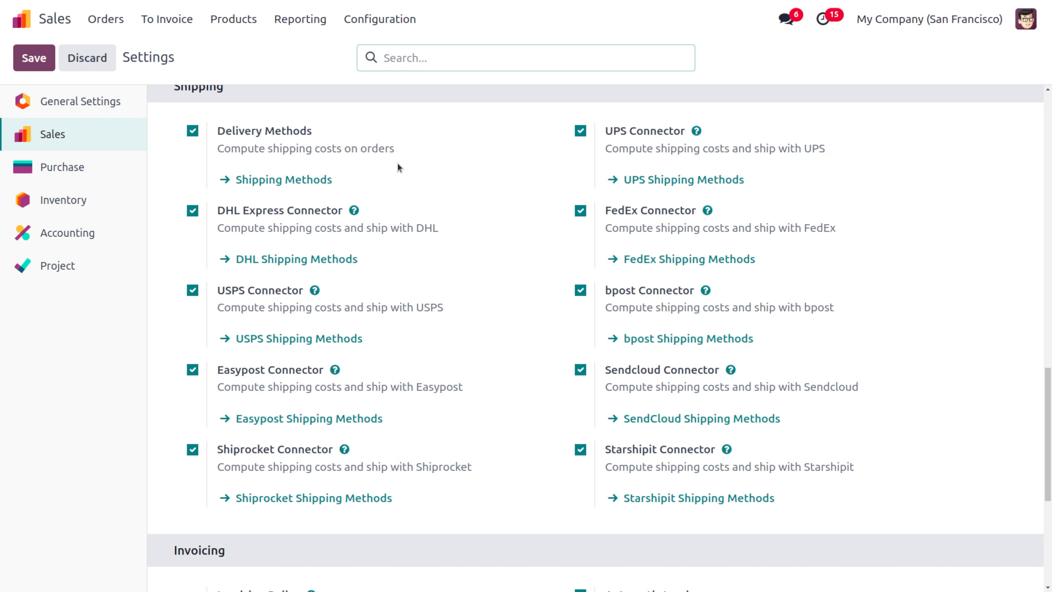
{"action": "scroll", "scroll_direction": "up", "scroll_amount": 3}
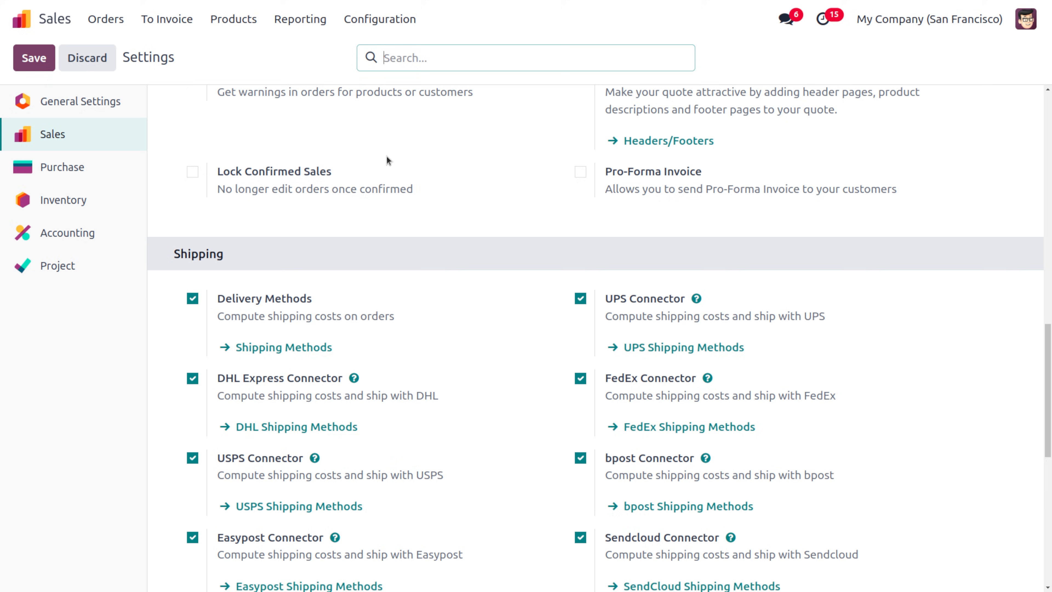
{"action": "mouse_move", "coordinate": [281, 350]}
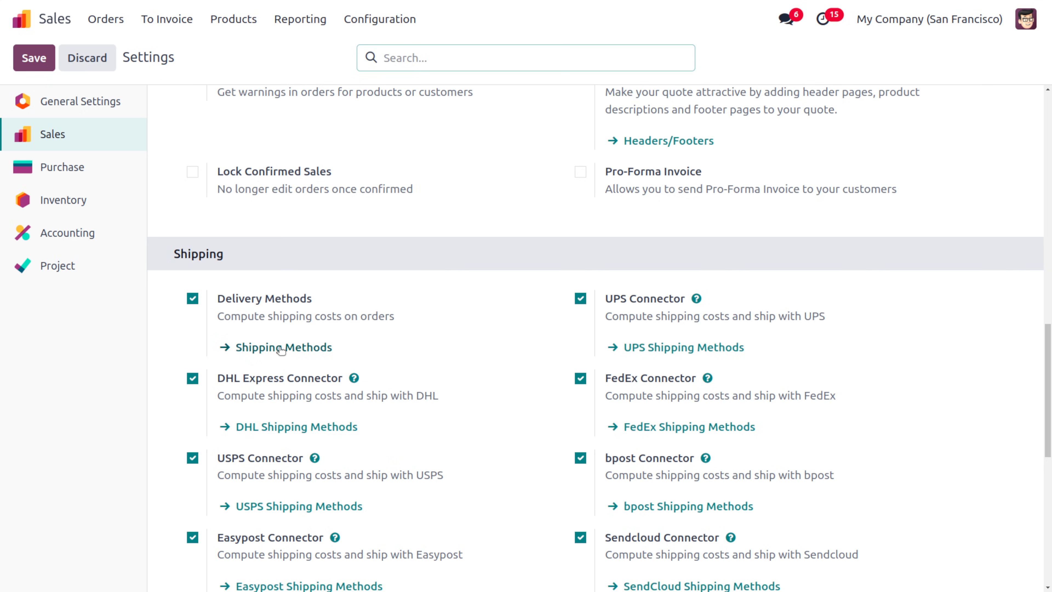
- Go to the Delivery Methods list and open The Poste method
{"action": "left_click", "coordinate": [283, 348]}
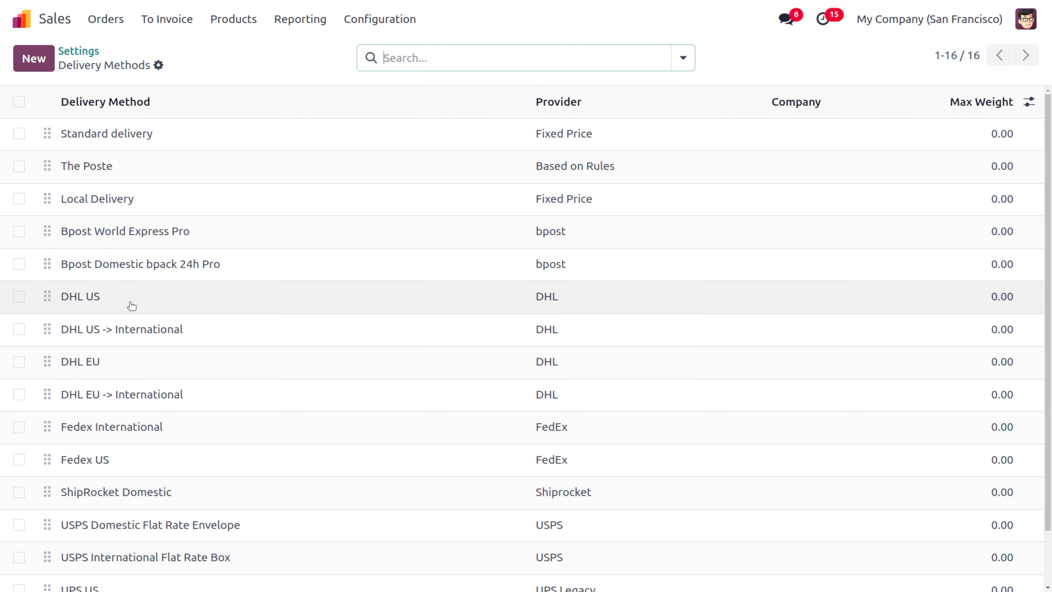
{"action": "mouse_move", "coordinate": [161, 541]}
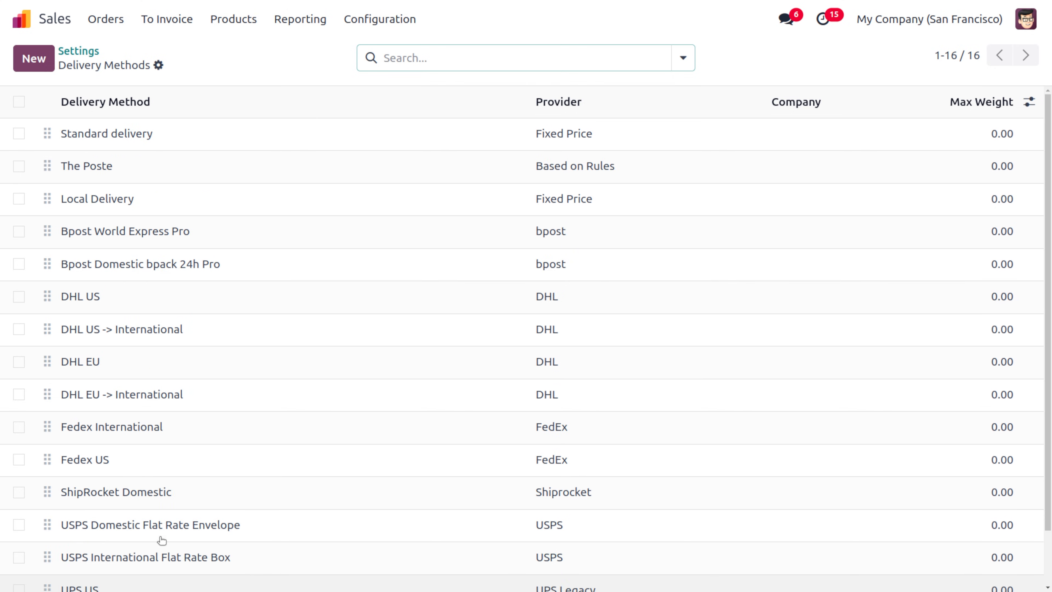
{"action": "mouse_move", "coordinate": [220, 150]}
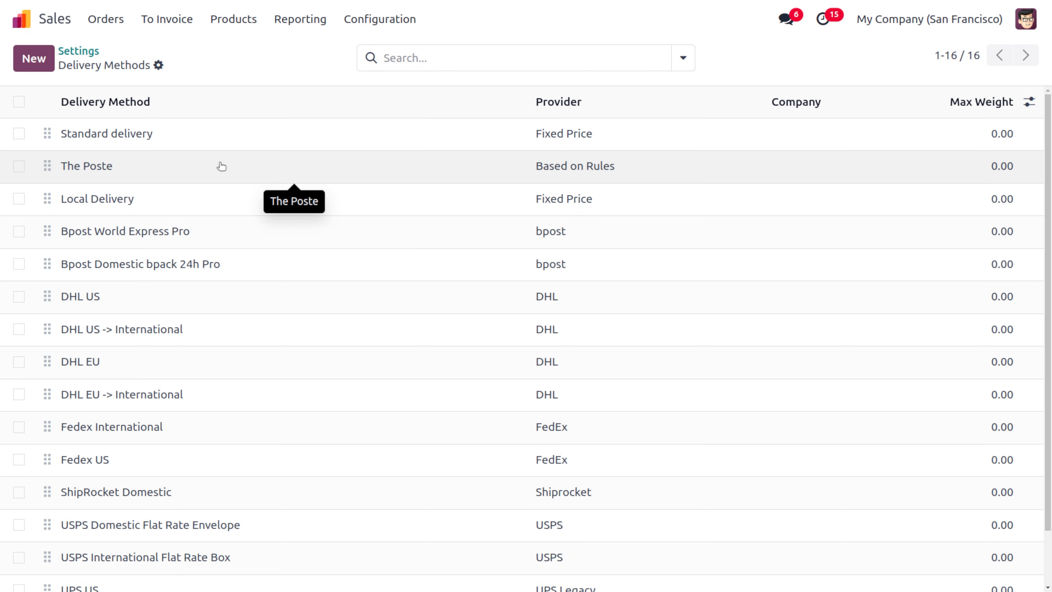
{"action": "left_click", "coordinate": [86, 165]}
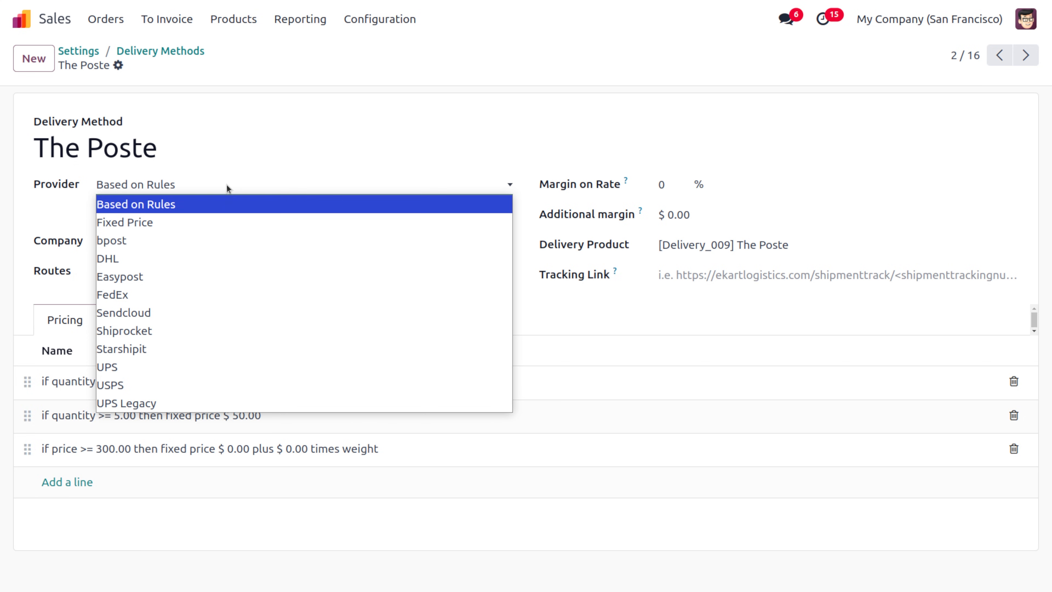
- Close the provider choices, leaving The Poste's provider as Based on Rules
{"action": "left_click", "coordinate": [136, 204]}
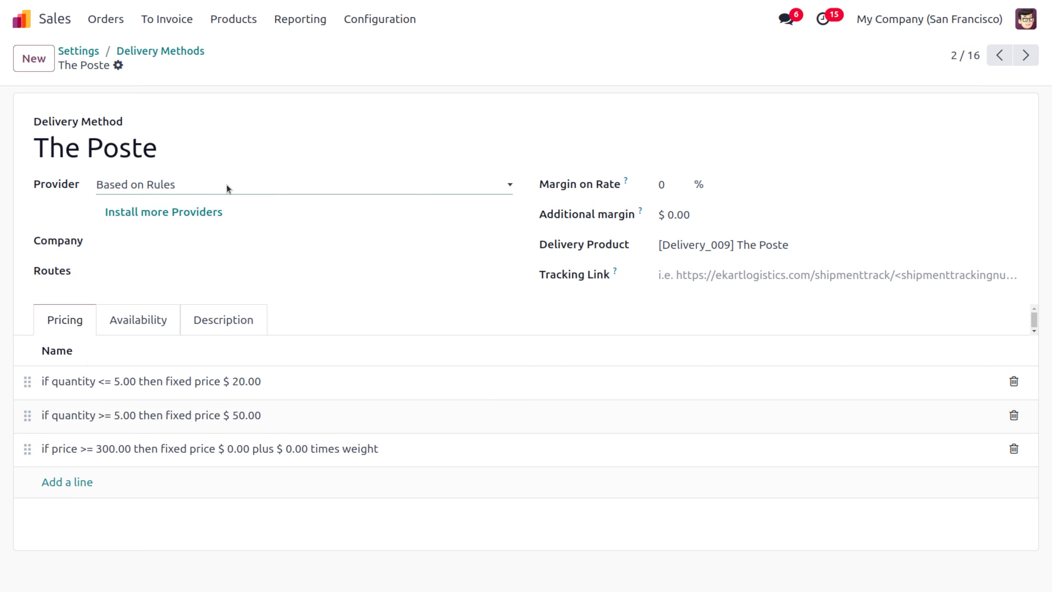
{"action": "mouse_move", "coordinate": [327, 277]}
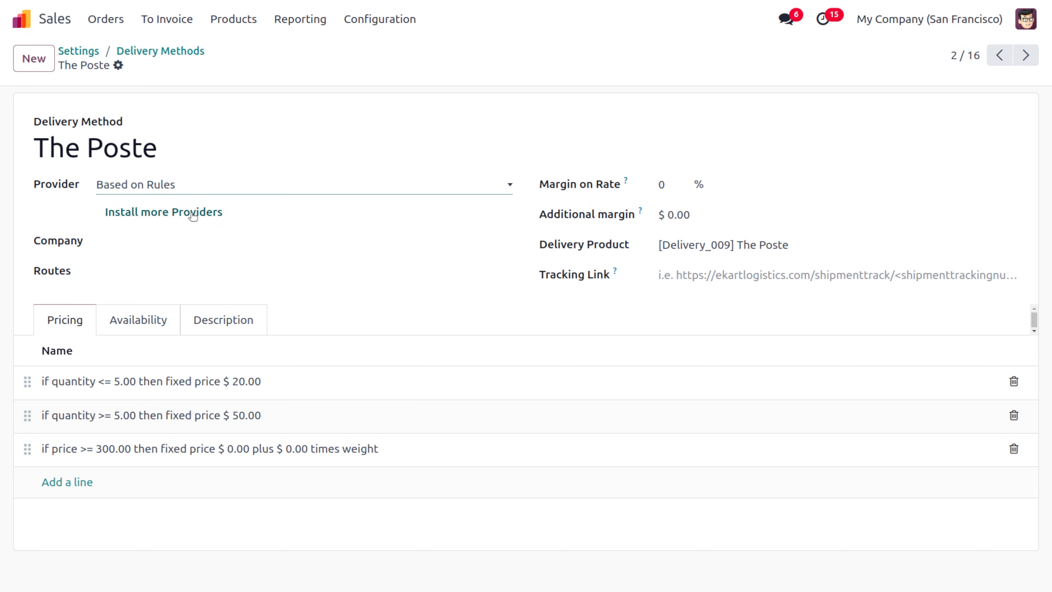
- Show the New Providers list via 'Install more Providers'
{"action": "left_click", "coordinate": [163, 212]}
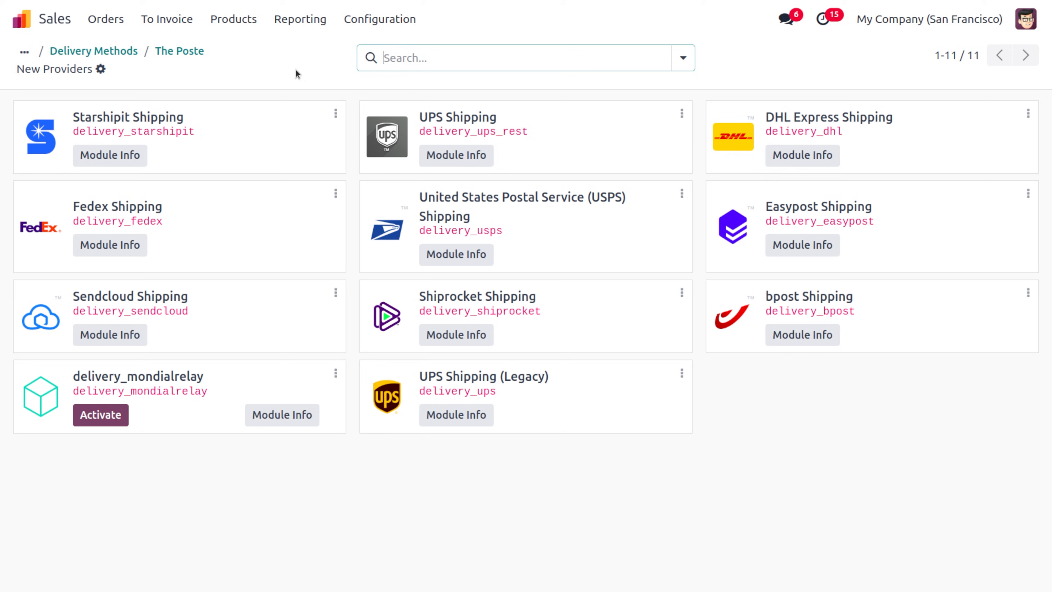
{"action": "mouse_move", "coordinate": [151, 282]}
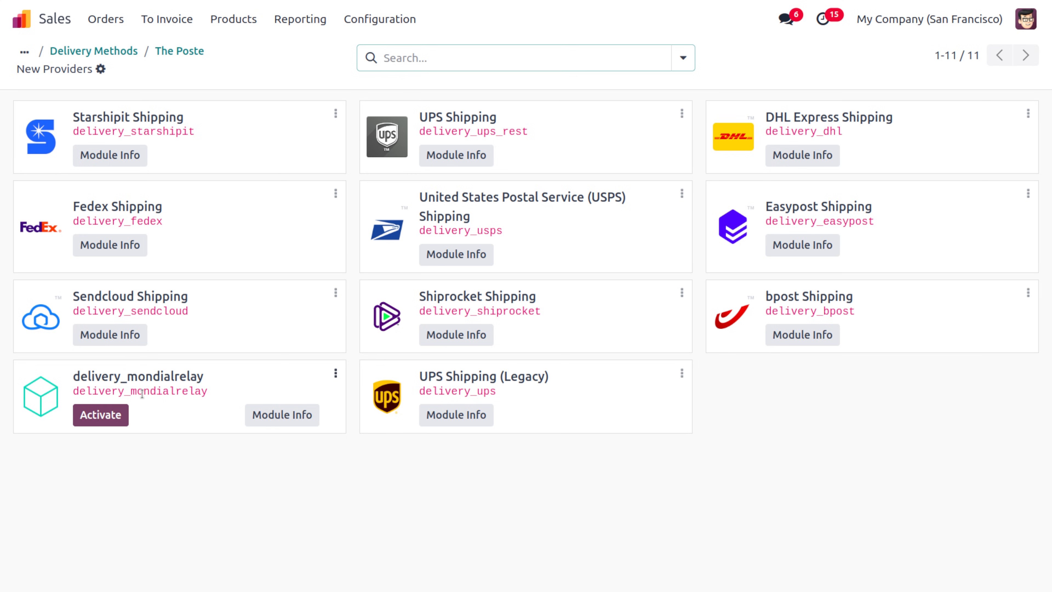
{"action": "mouse_move", "coordinate": [139, 304]}
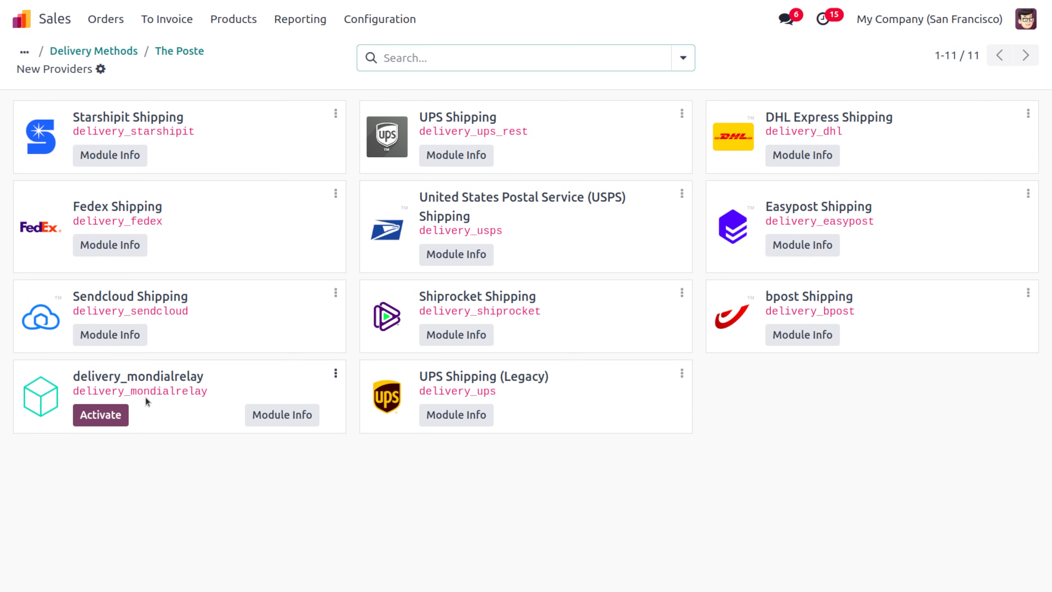
{"action": "mouse_move", "coordinate": [153, 411]}
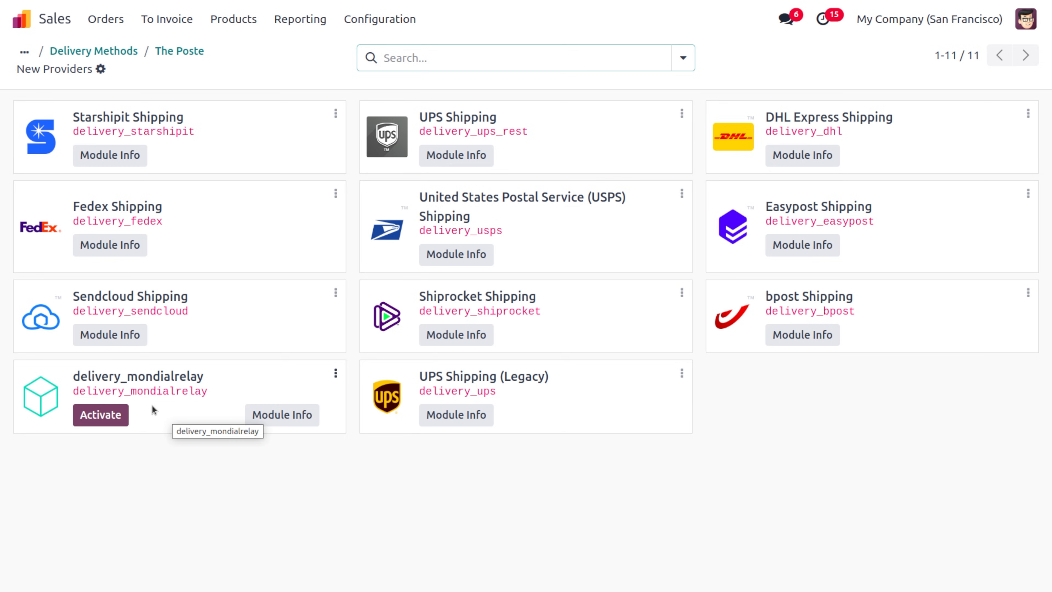
{"action": "mouse_move", "coordinate": [187, 290]}
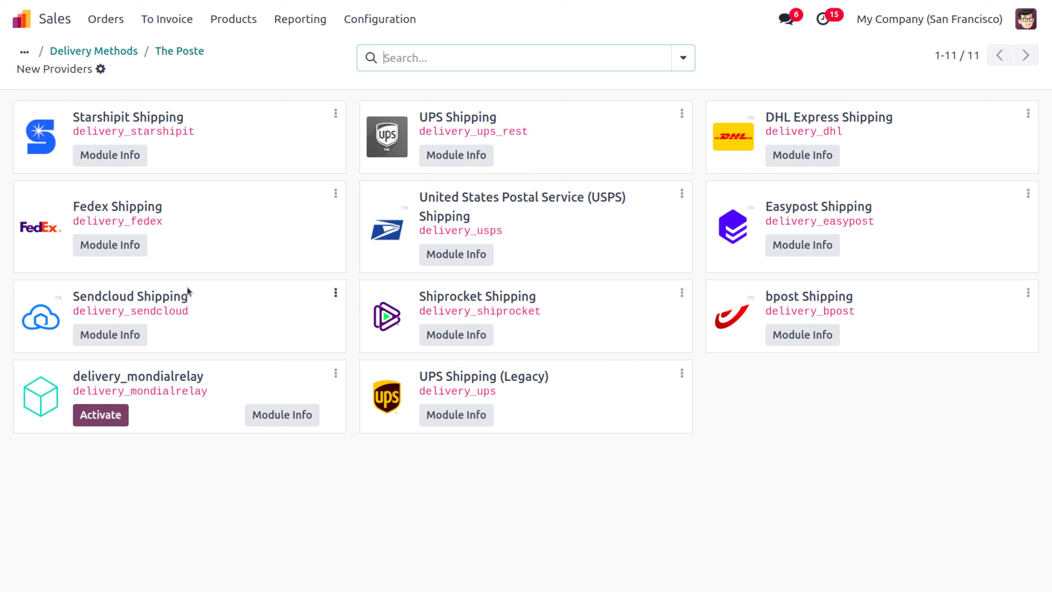
{"action": "mouse_move", "coordinate": [203, 51]}
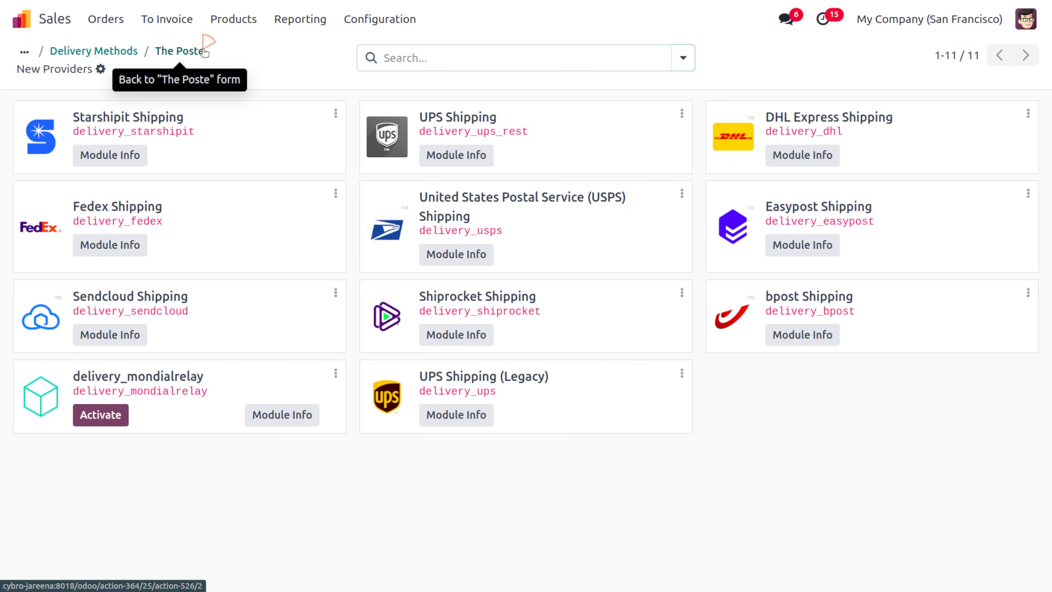
- Return to The Poste and follow its Delivery Product link to the $20.00 service
{"action": "left_click", "coordinate": [178, 50]}
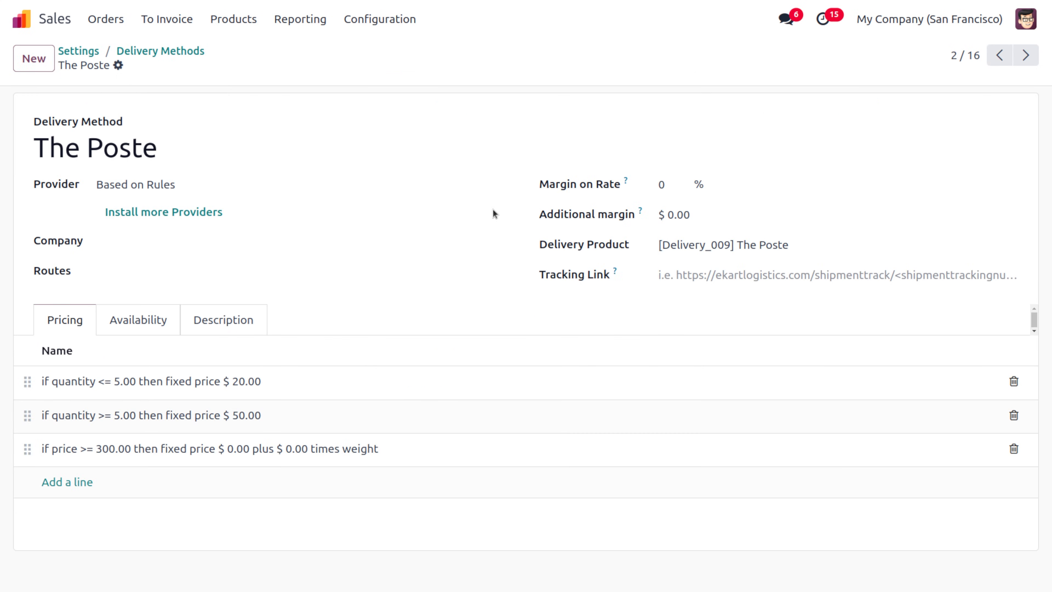
{"action": "mouse_move", "coordinate": [666, 229]}
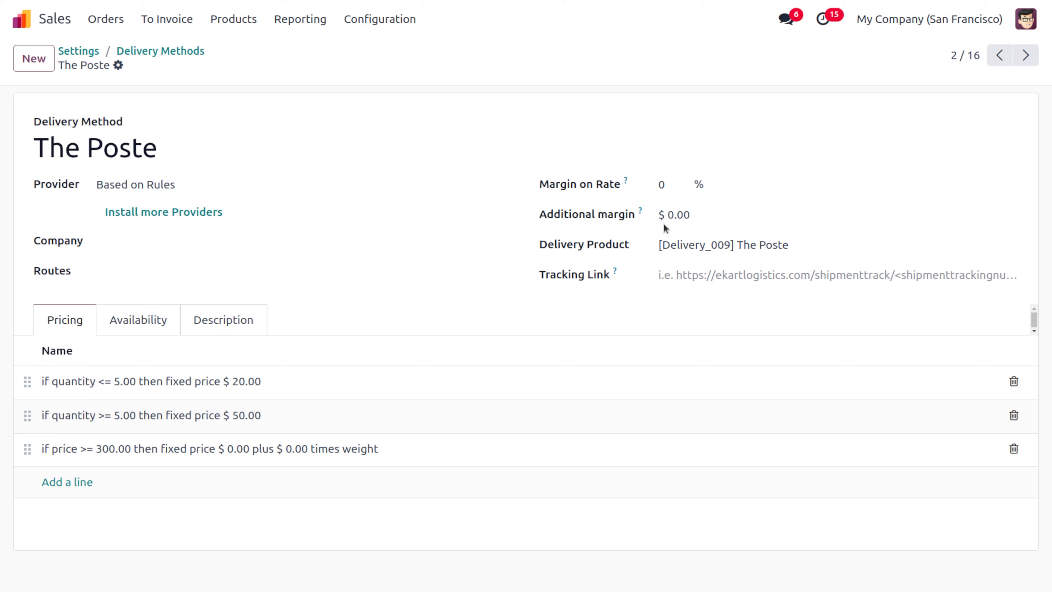
{"action": "mouse_move", "coordinate": [618, 234]}
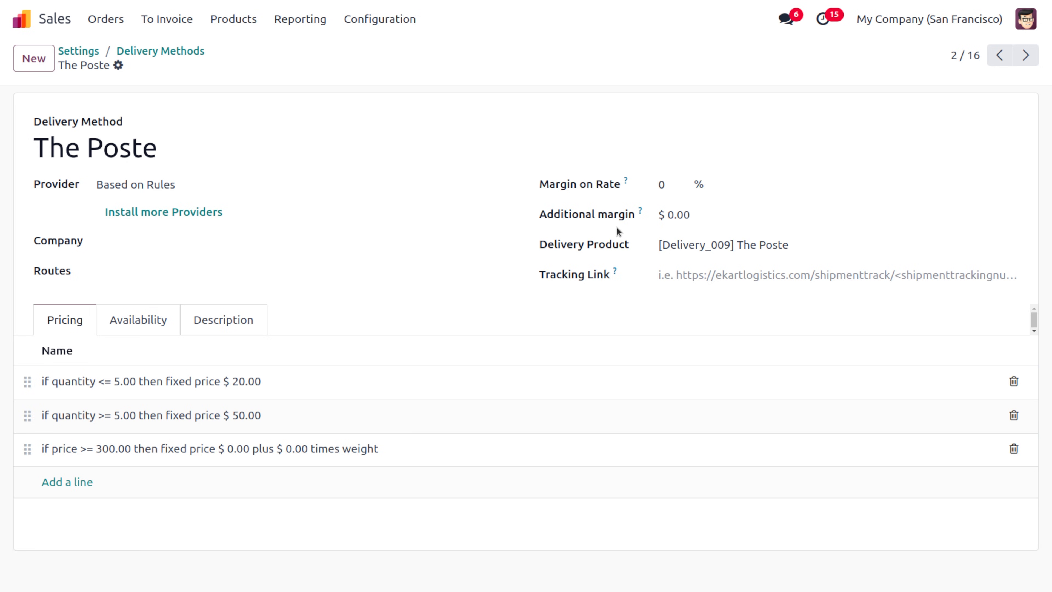
{"action": "left_click", "coordinate": [701, 214]}
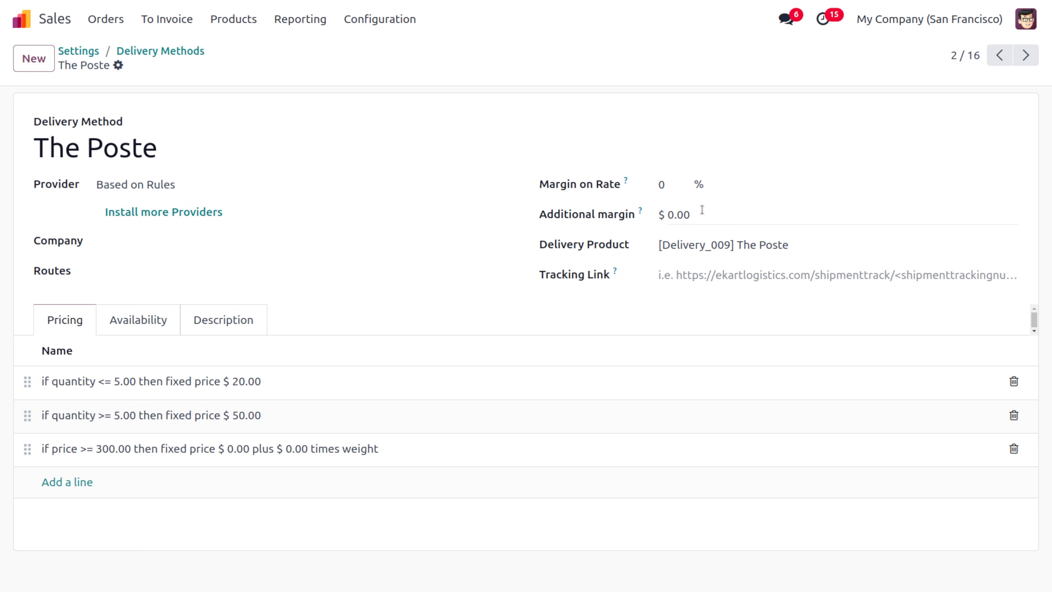
{"action": "left_click", "coordinate": [775, 252]}
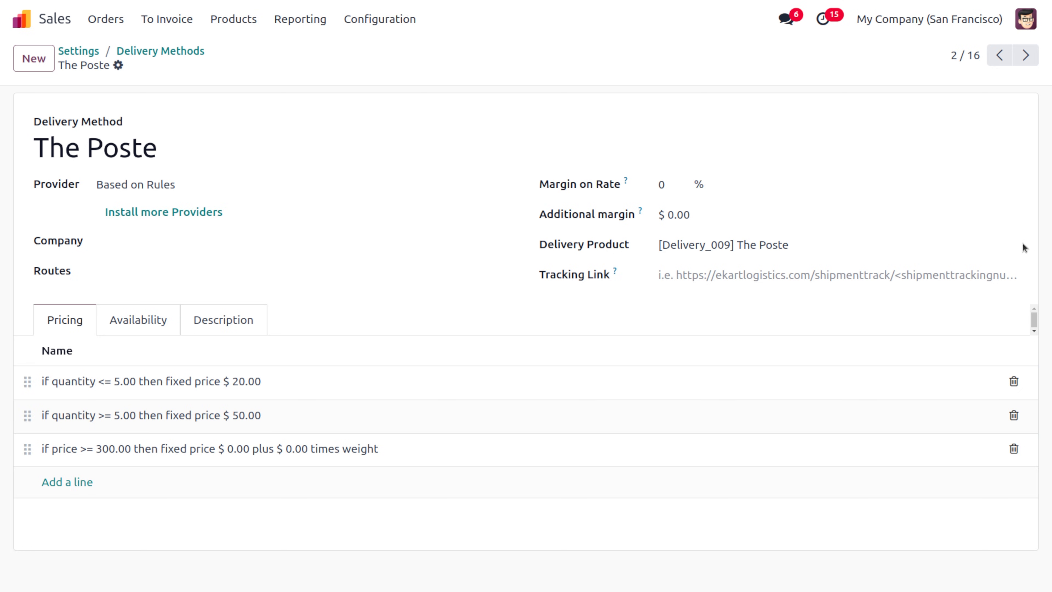
{"action": "mouse_move", "coordinate": [1009, 244]}
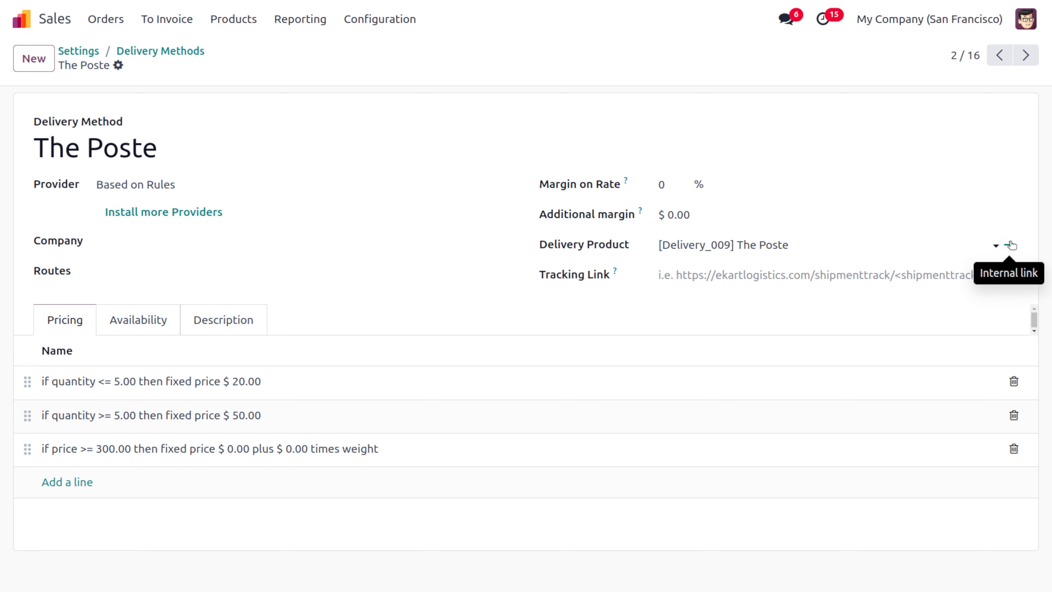
{"action": "left_click", "coordinate": [1011, 244]}
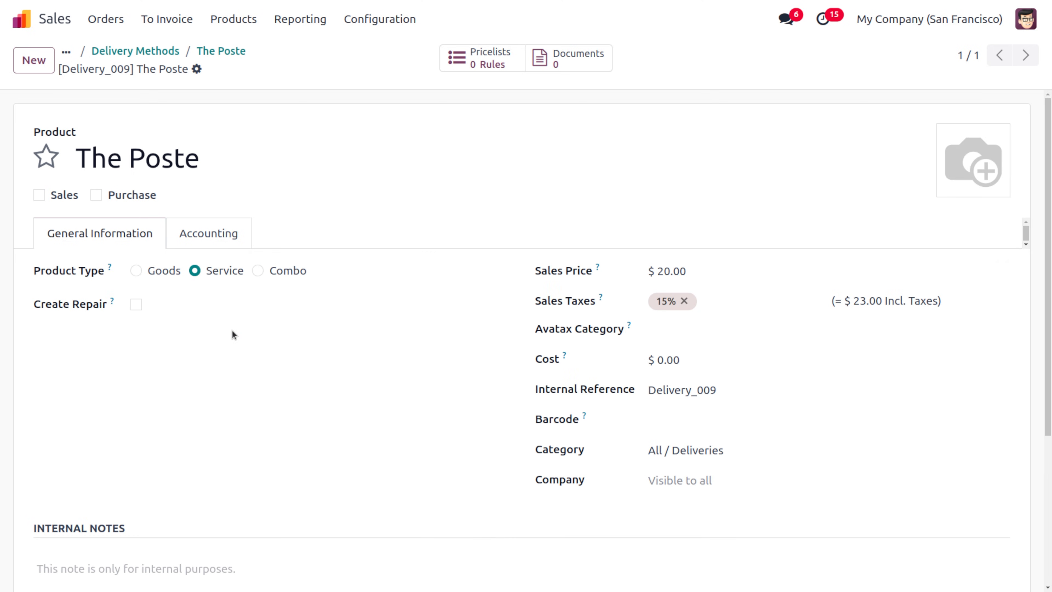
{"action": "mouse_move", "coordinate": [606, 279]}
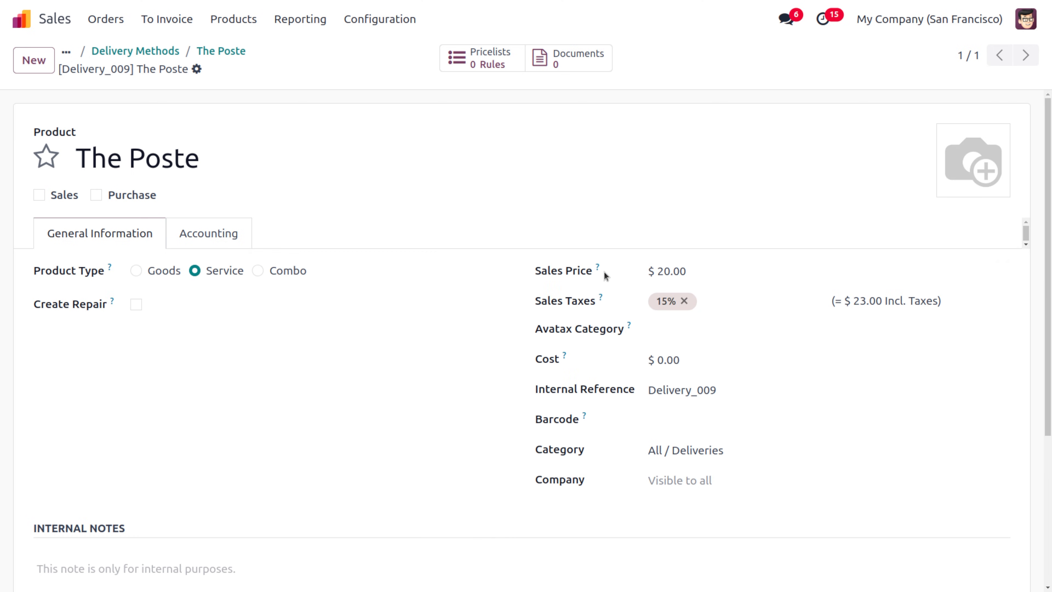
{"action": "mouse_move", "coordinate": [671, 387]}
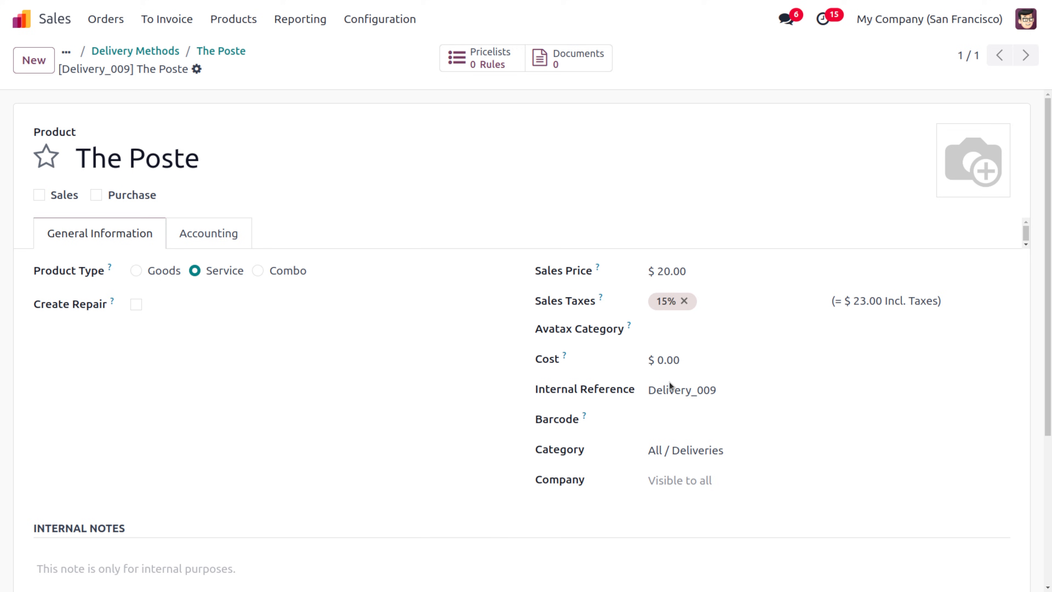
{"action": "mouse_move", "coordinate": [199, 46]}
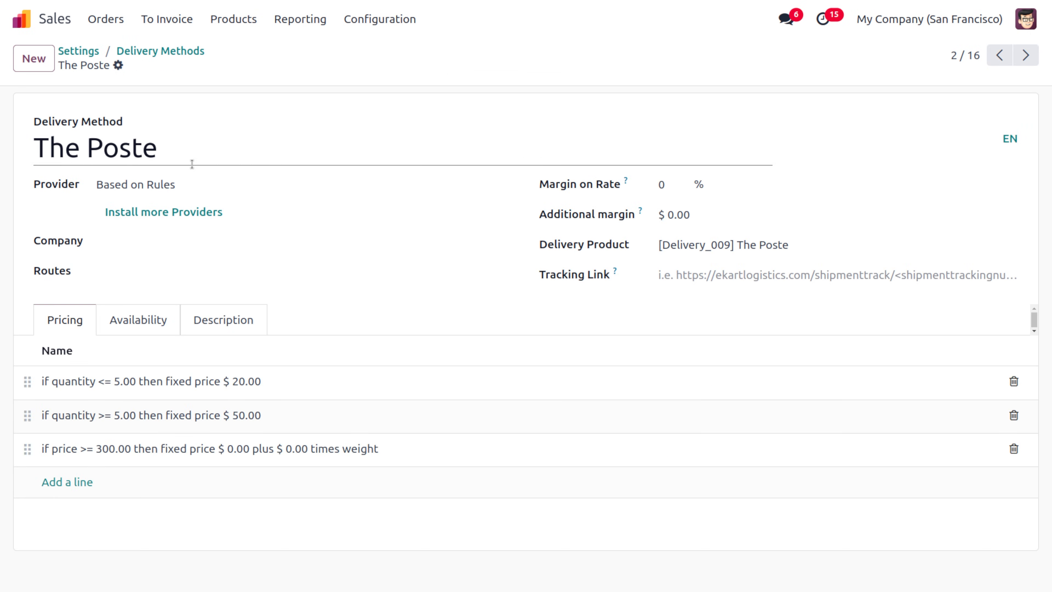
{"action": "mouse_move", "coordinate": [129, 396]}
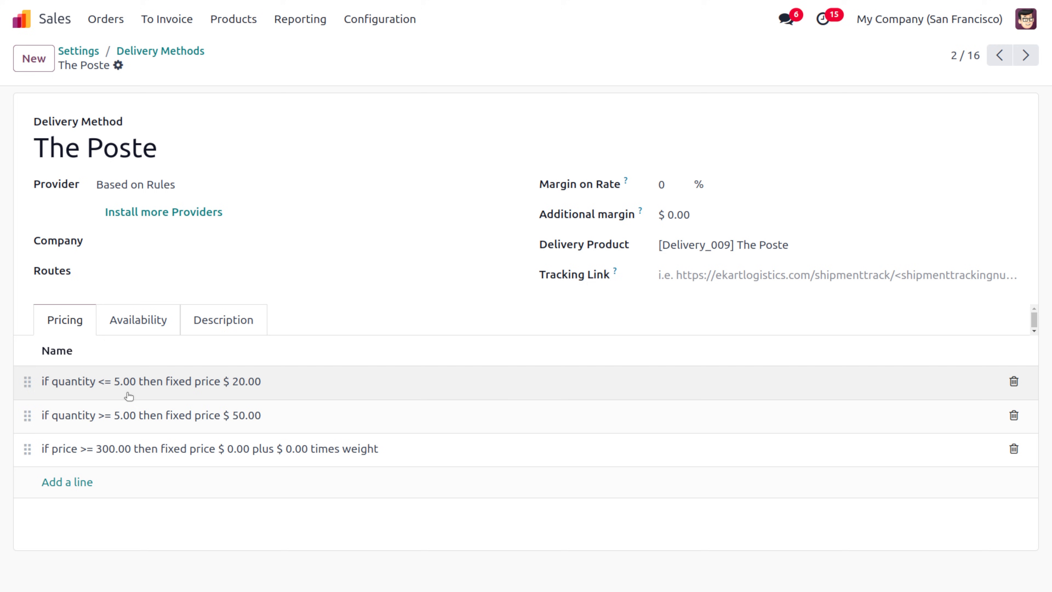
{"action": "mouse_move", "coordinate": [129, 397]}
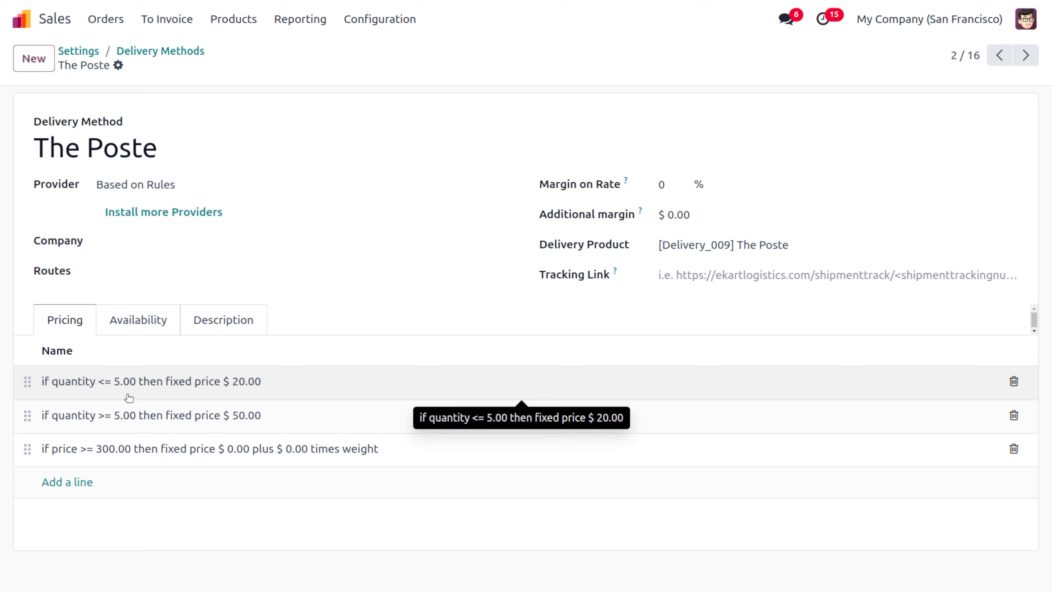
{"action": "mouse_move", "coordinate": [127, 416]}
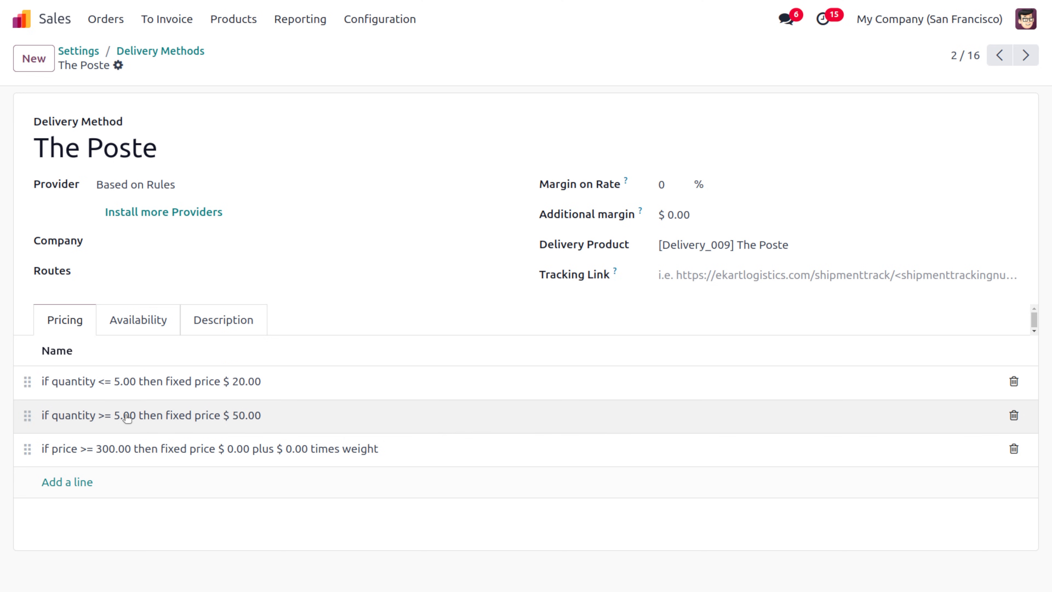
{"action": "mouse_move", "coordinate": [289, 435]}
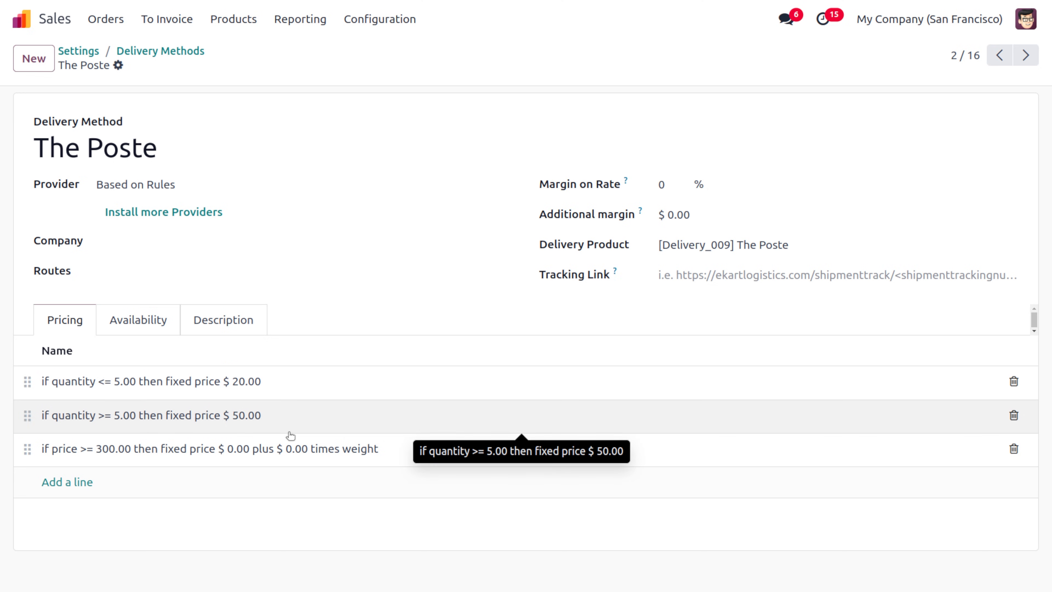
{"action": "mouse_move", "coordinate": [115, 456]}
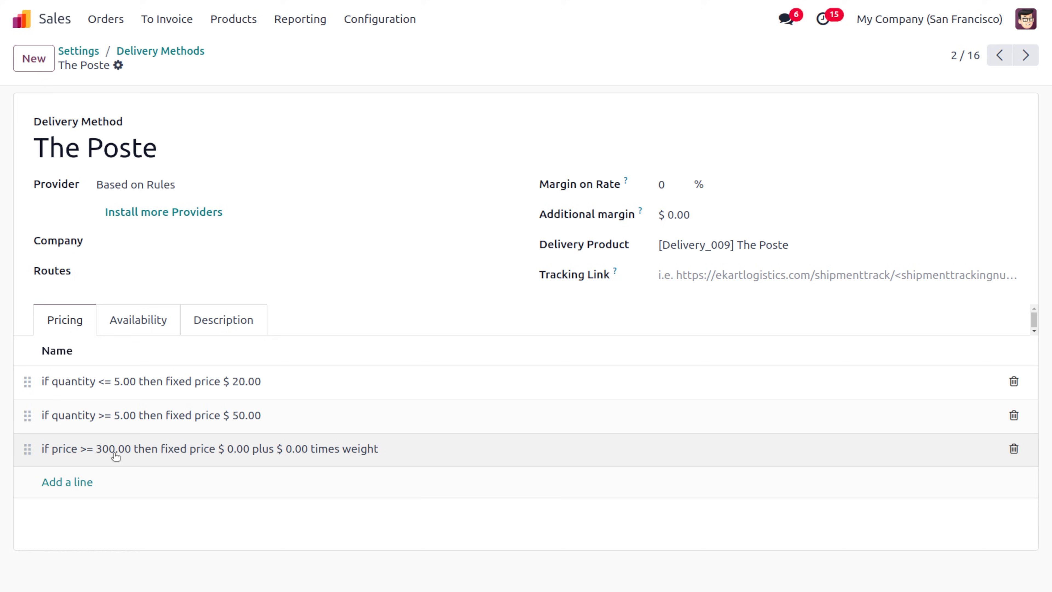
{"action": "mouse_move", "coordinate": [114, 462]}
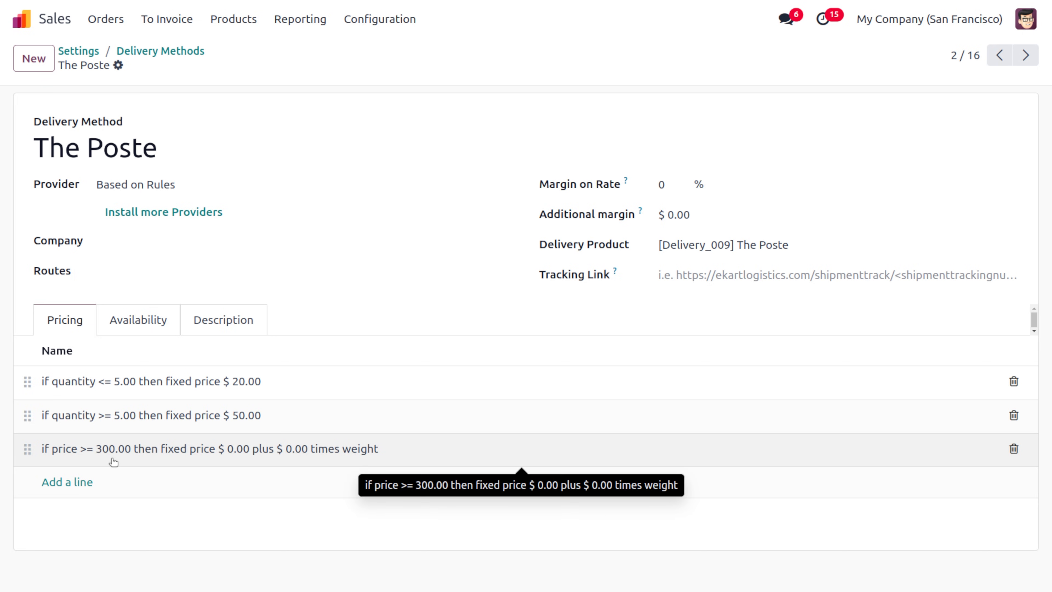
{"action": "mouse_move", "coordinate": [161, 464]}
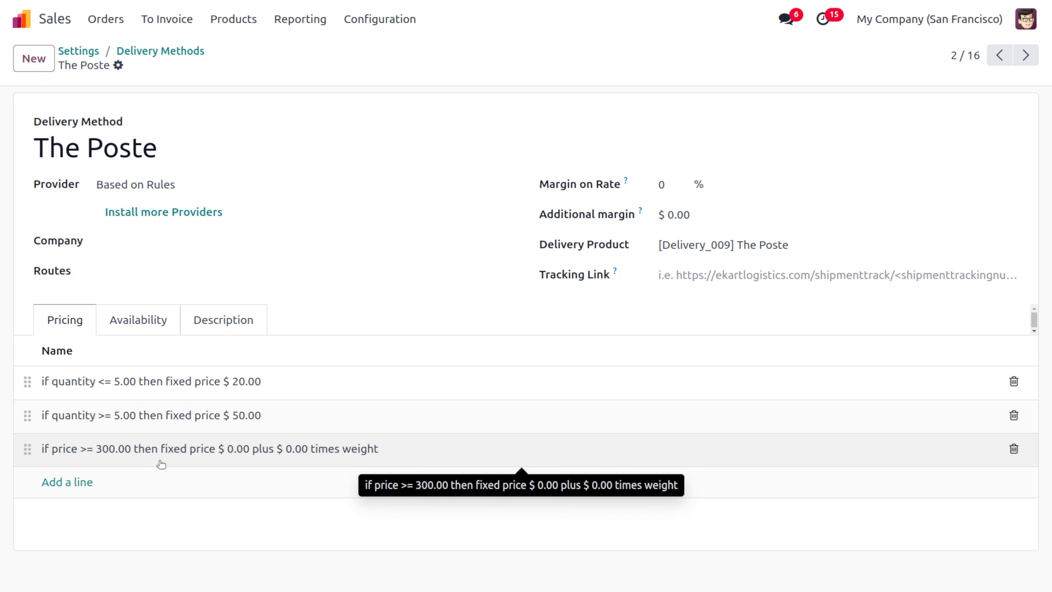
{"action": "mouse_move", "coordinate": [298, 466]}
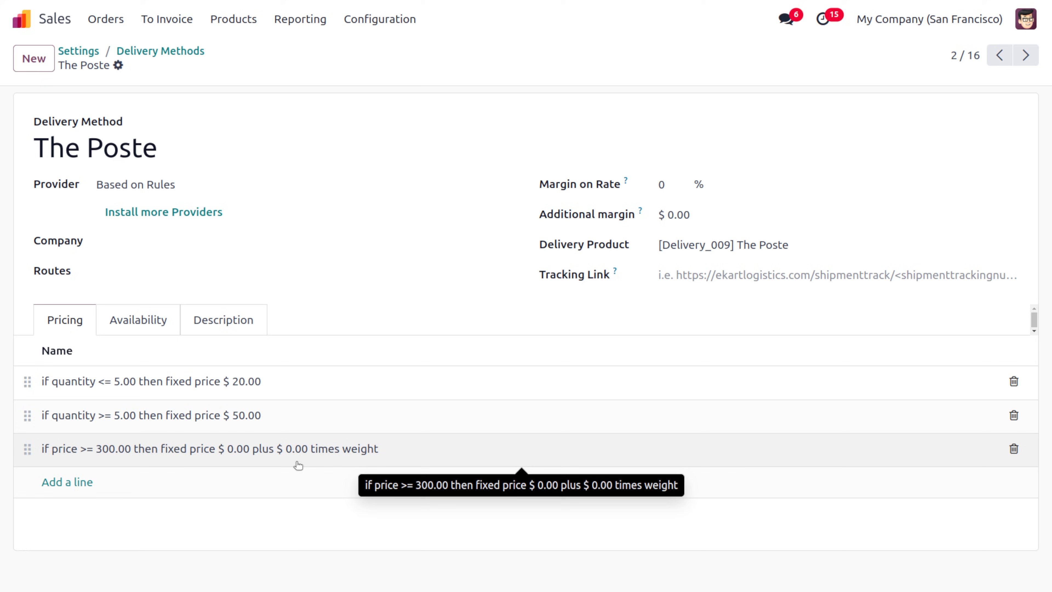
{"action": "mouse_move", "coordinate": [60, 481]}
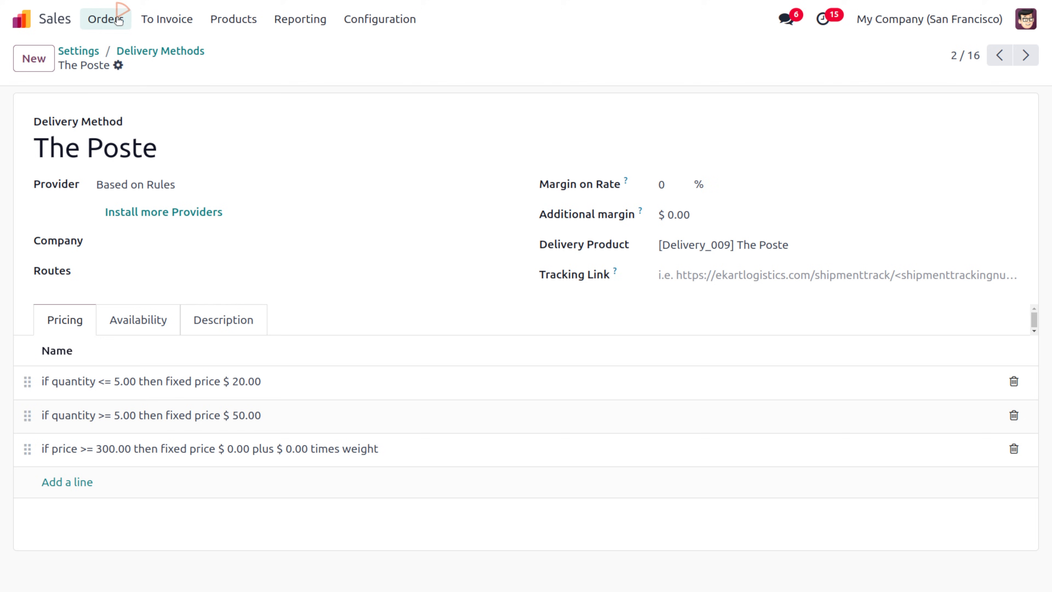
- Start a new quotation from the Quotations list with Deco Addict as customer
{"action": "left_click", "coordinate": [105, 20]}
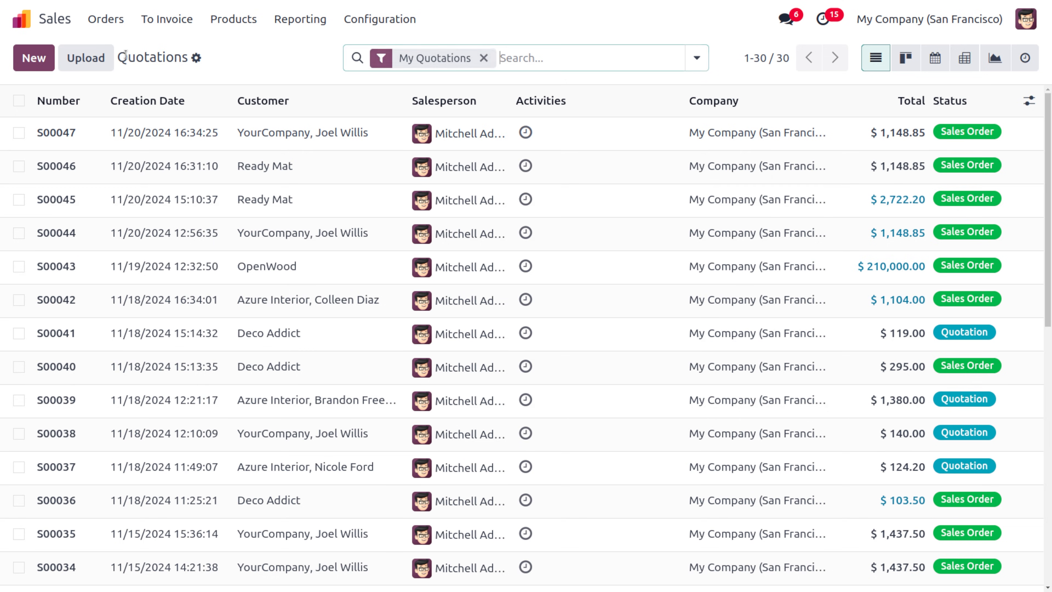
{"action": "left_click", "coordinate": [34, 58]}
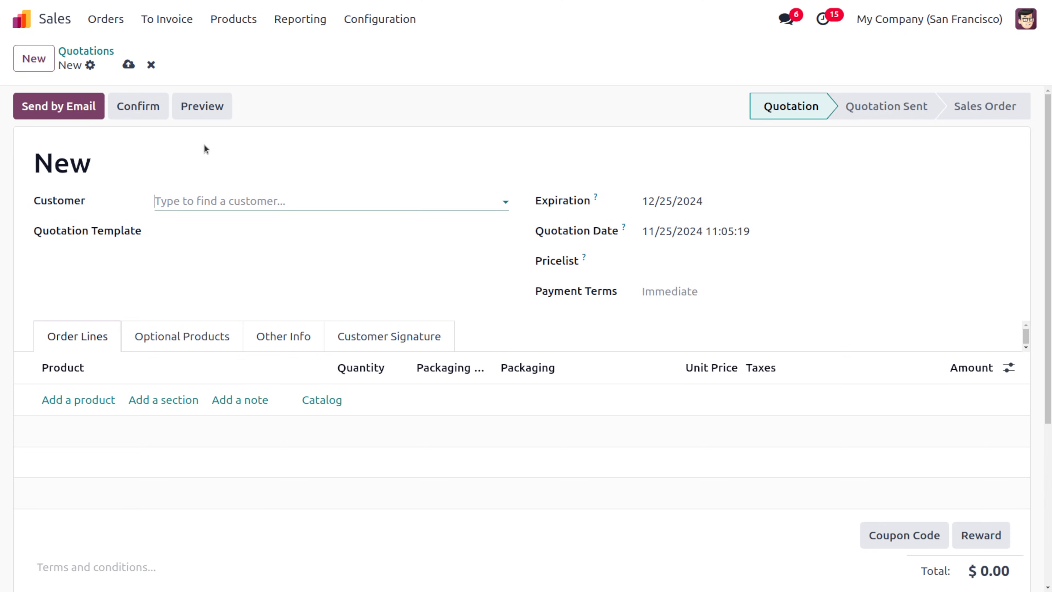
{"action": "left_click", "coordinate": [299, 202]}
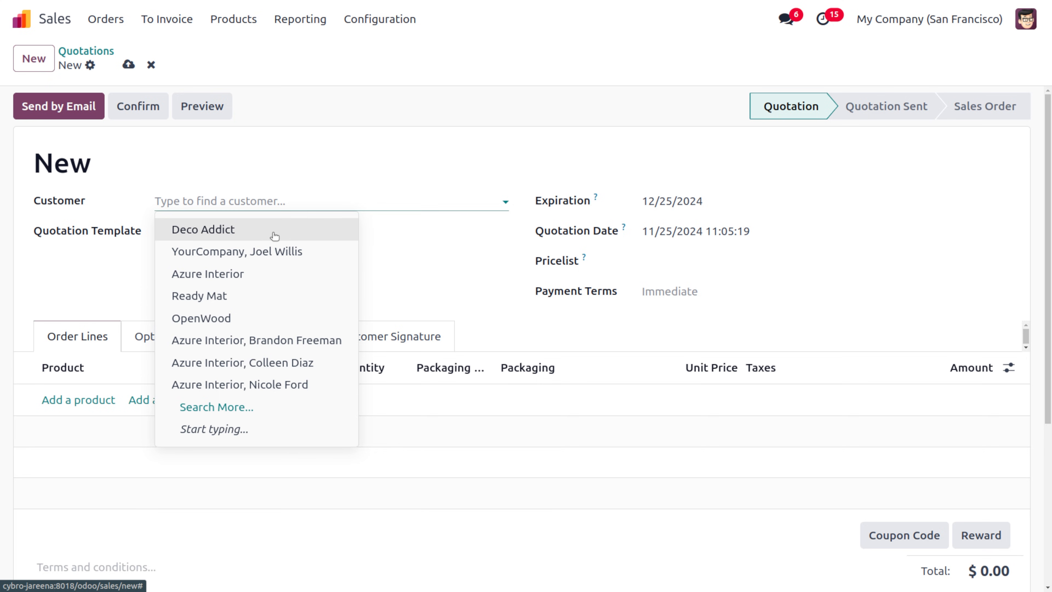
{"action": "left_click", "coordinate": [204, 230]}
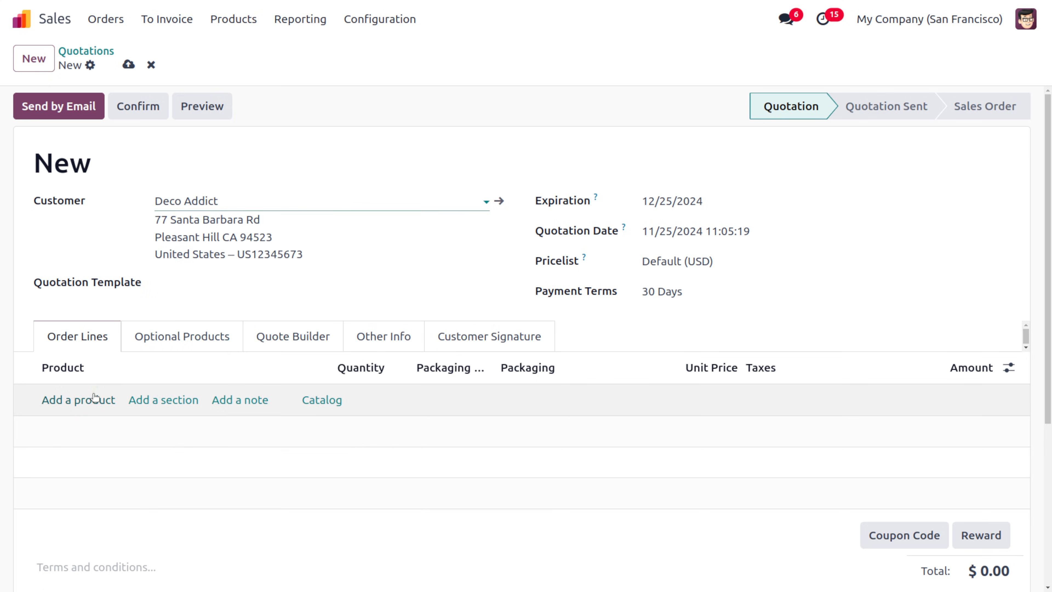
- Add a Cable Management Box line at $120.00 and save as S00048
{"action": "left_click", "coordinate": [78, 400]}
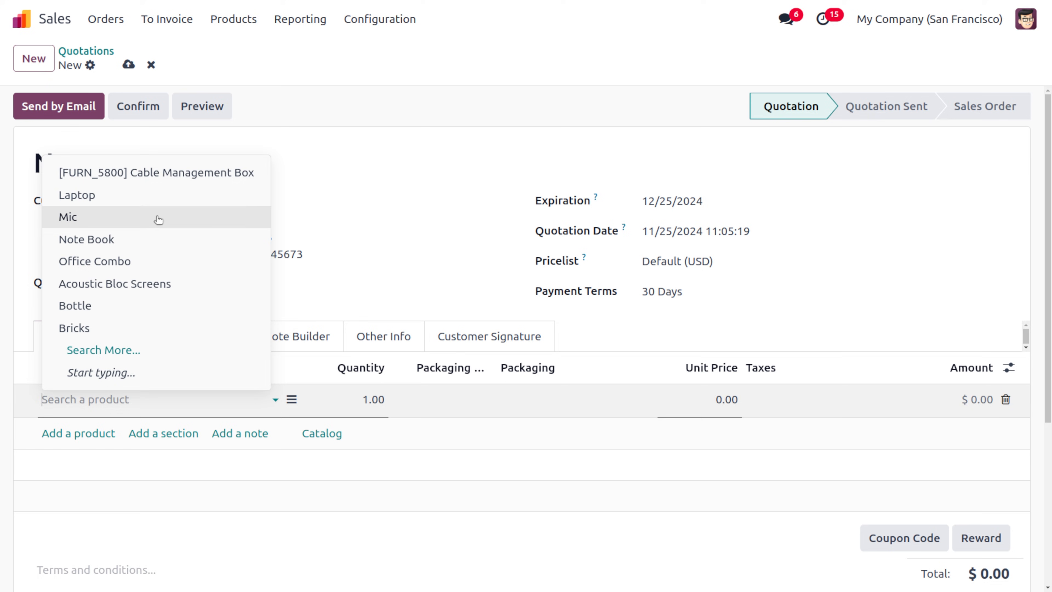
{"action": "left_click", "coordinate": [156, 172]}
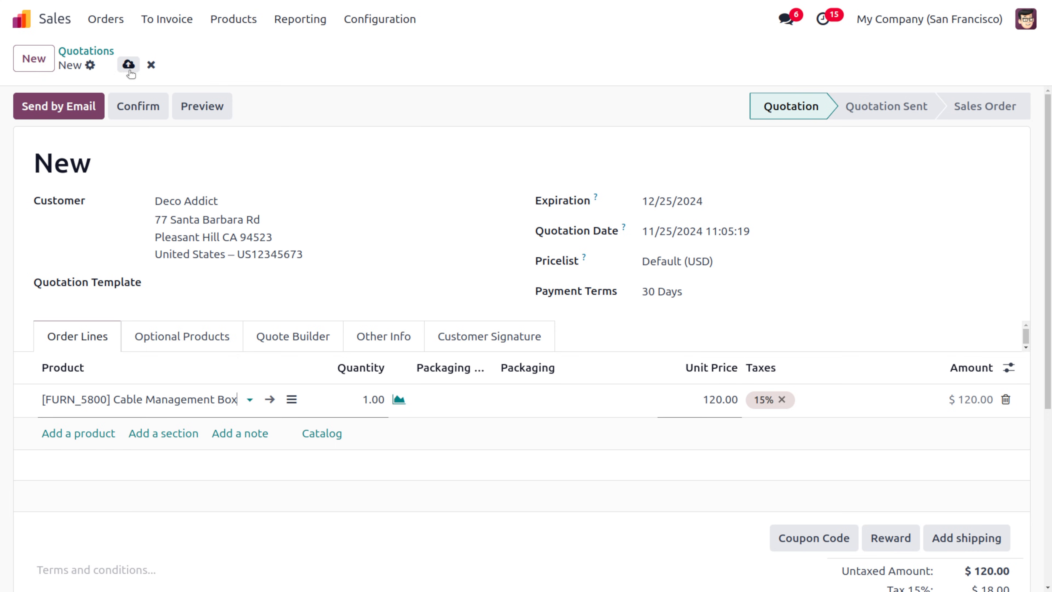
{"action": "left_click", "coordinate": [128, 64]}
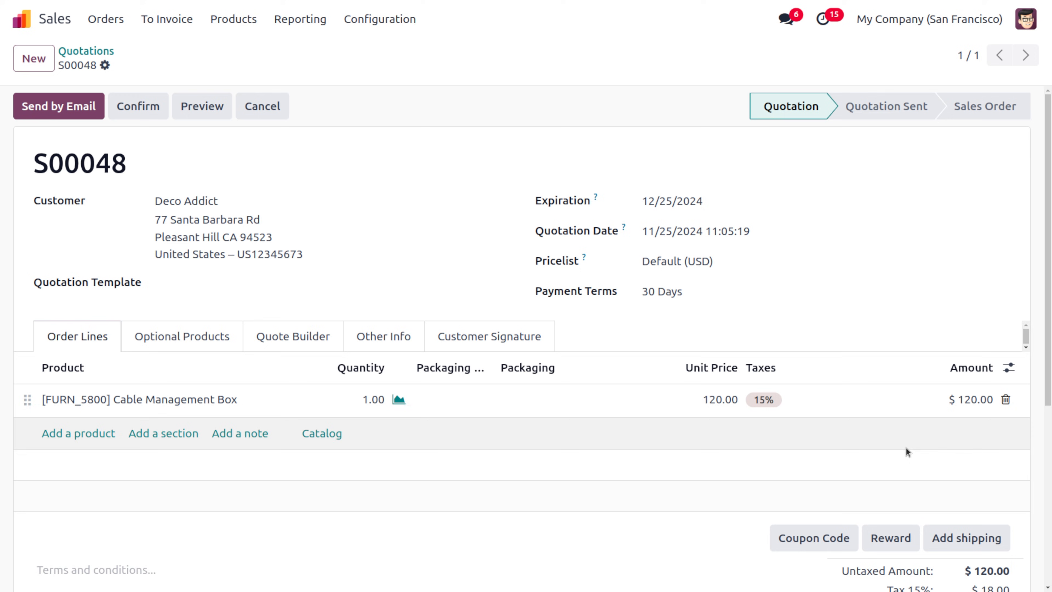
{"action": "left_click", "coordinate": [967, 538]}
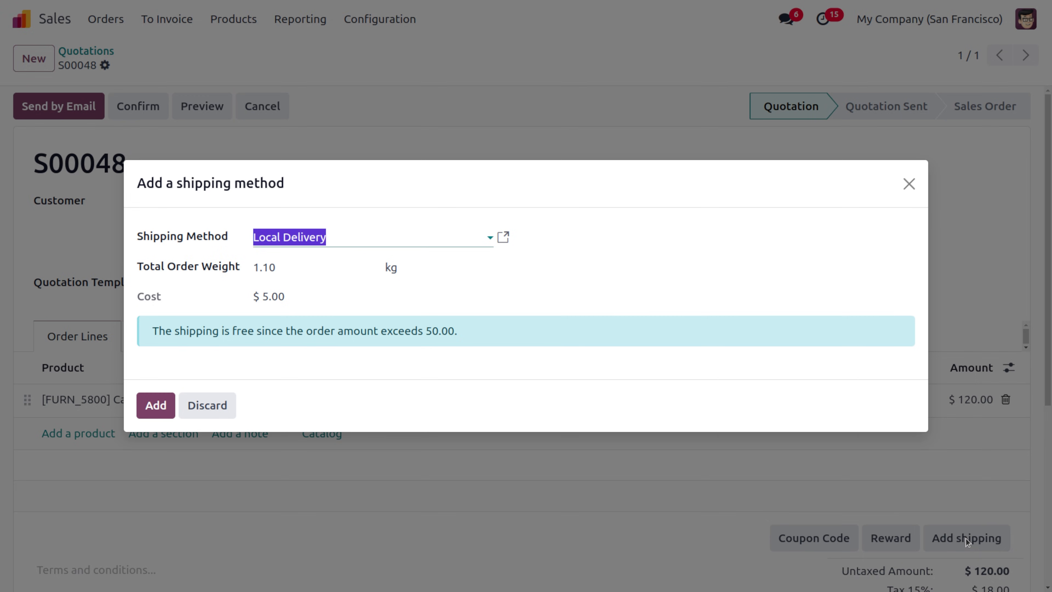
{"action": "left_click", "coordinate": [362, 239]}
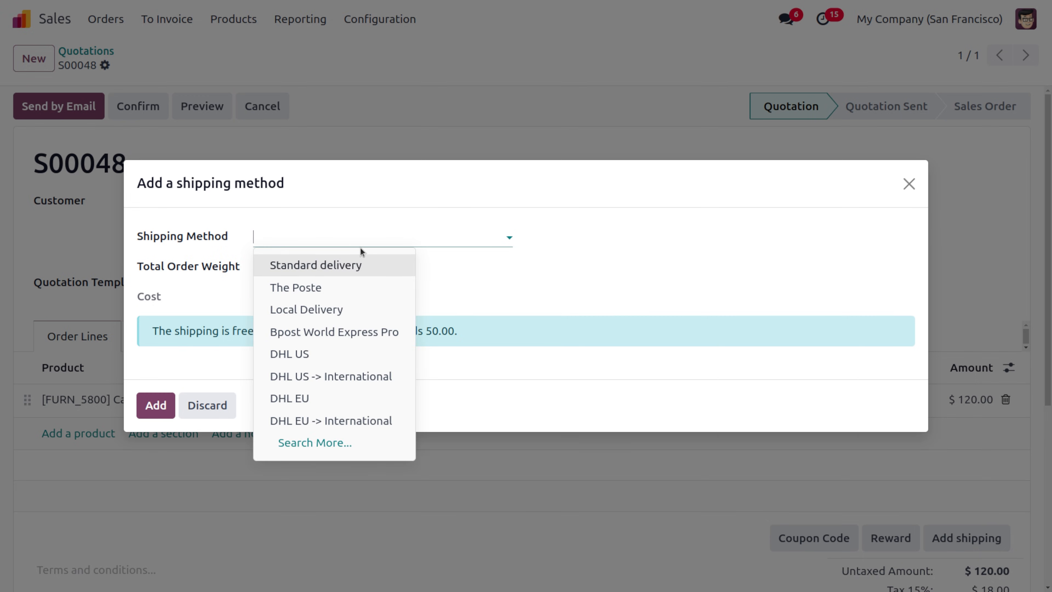
{"action": "type", "text": "po"}
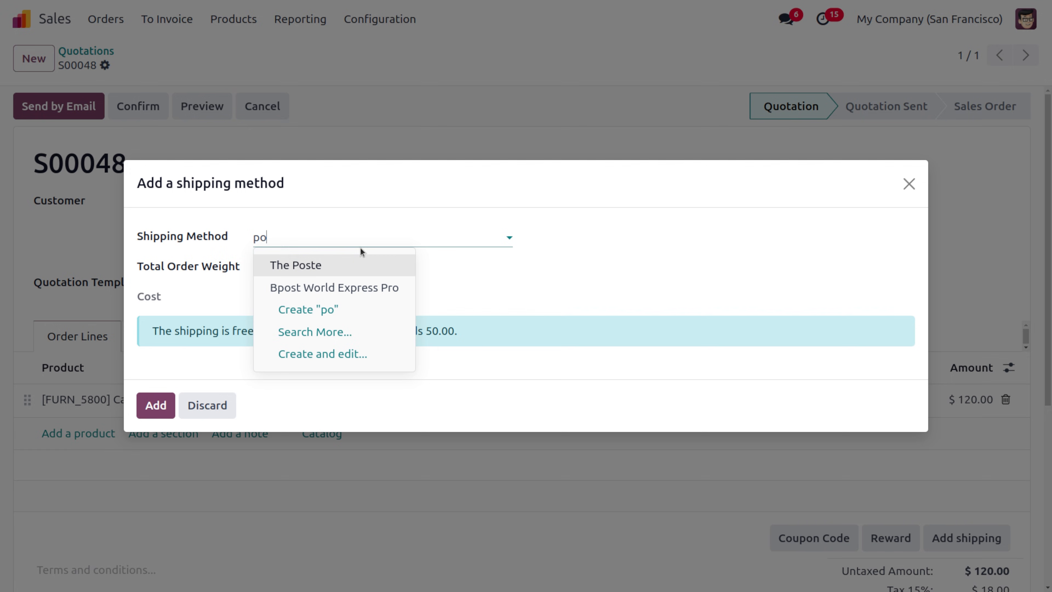
{"action": "left_click", "coordinate": [295, 265]}
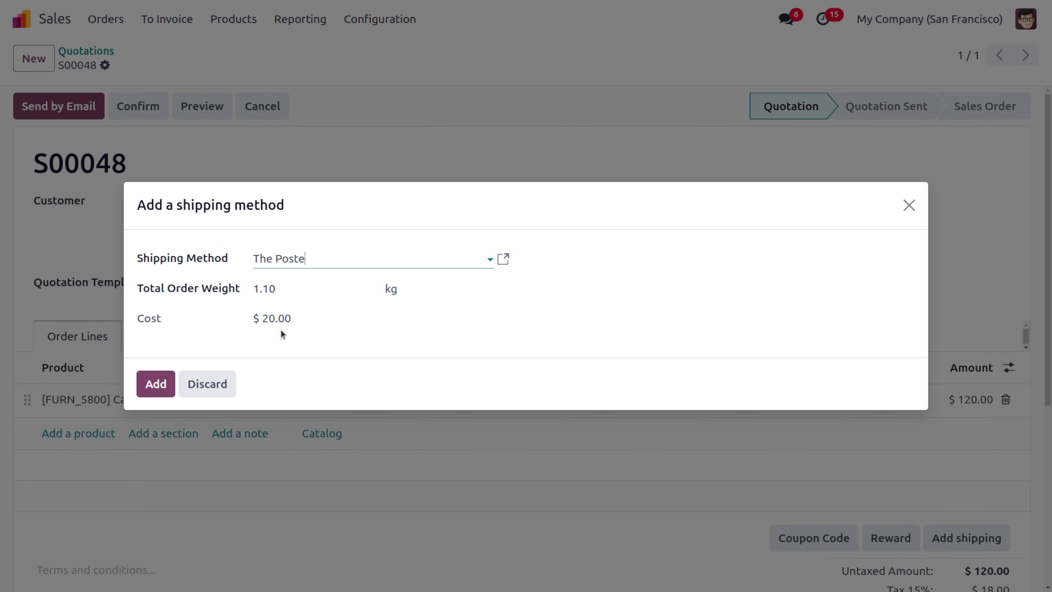
{"action": "mouse_move", "coordinate": [251, 322]}
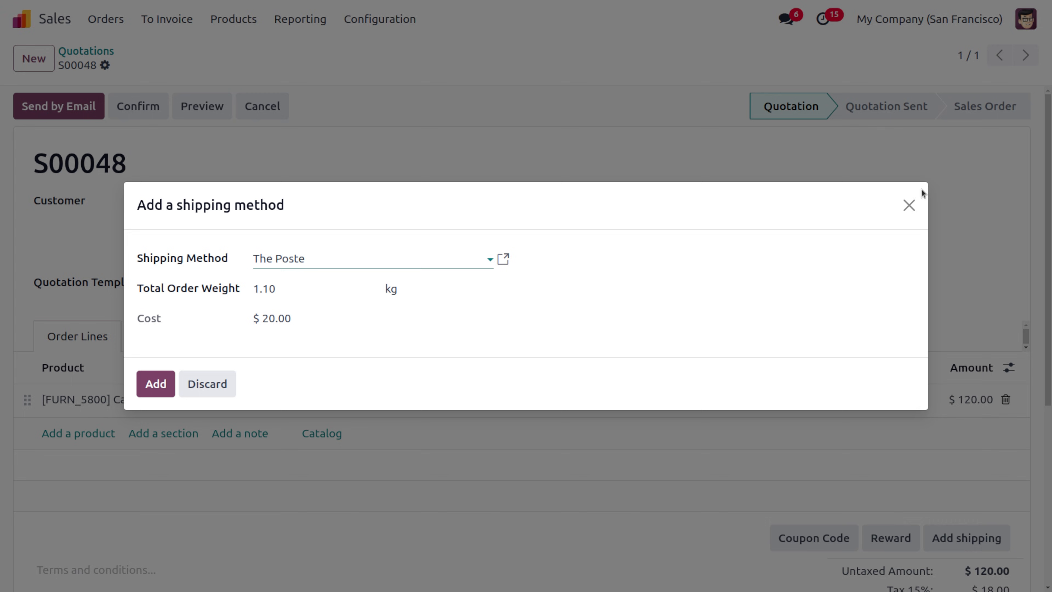
{"action": "left_click", "coordinate": [208, 383]}
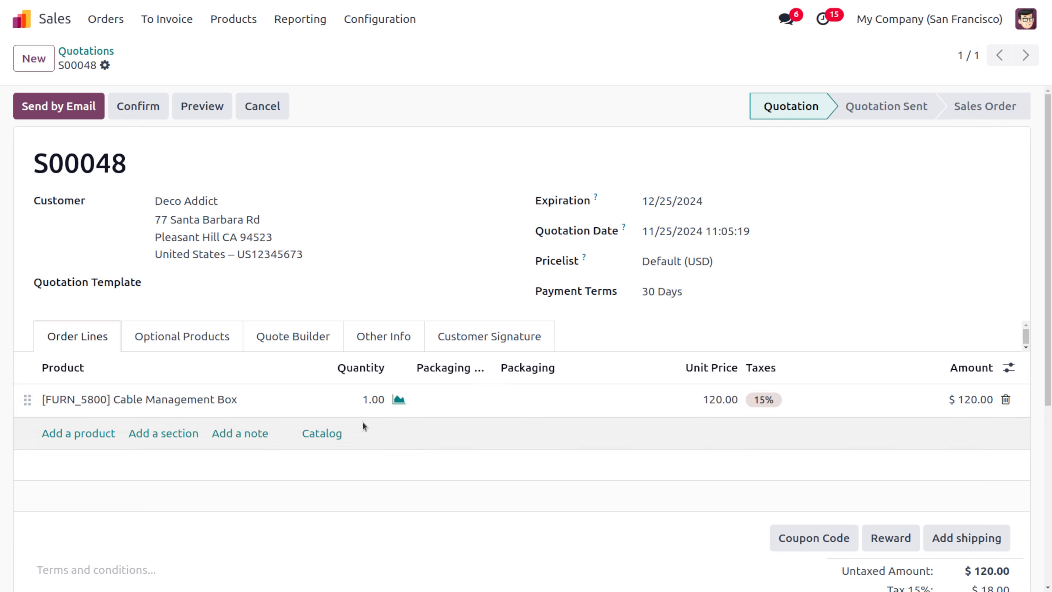
- Set the Cable Management Box line quantity to 6, giving $720.00 untaxed
{"action": "left_click", "coordinate": [373, 400]}
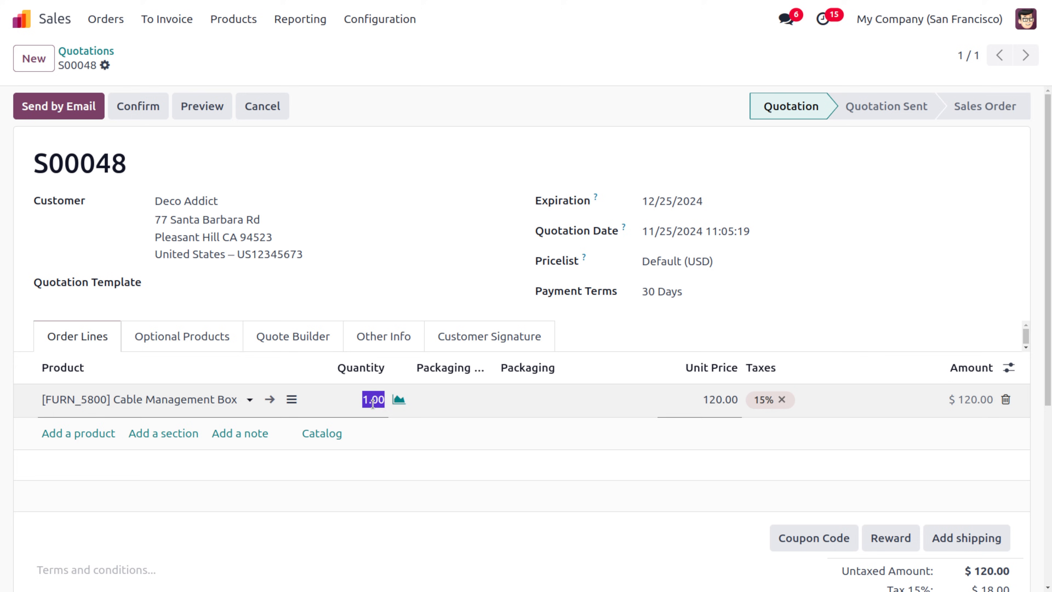
{"action": "type", "text": "6"}
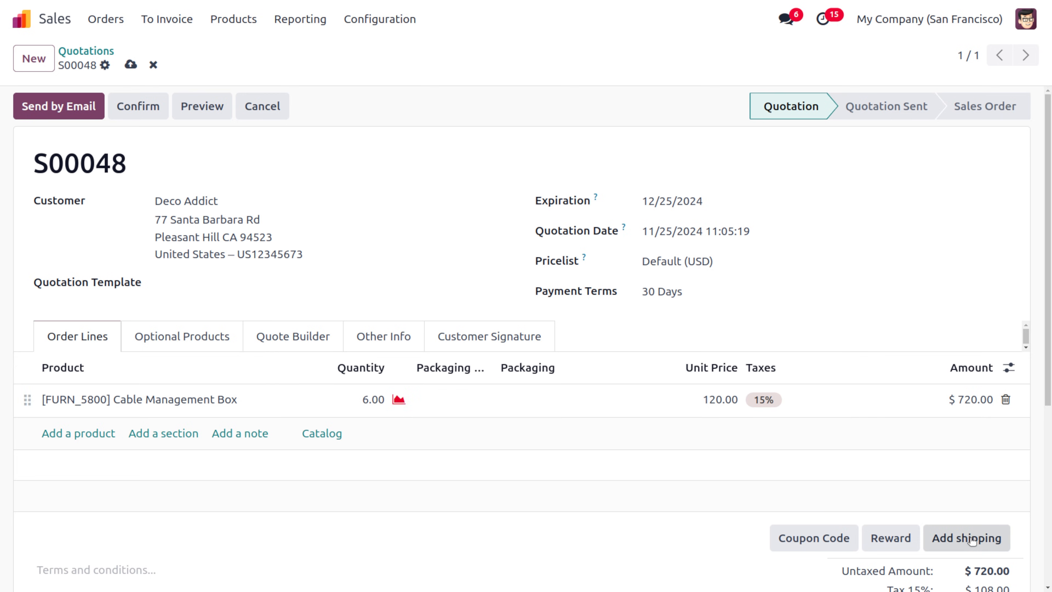
- Add The Poste as shipping method, inserting a $50.00 shipping line (total $885.50)
{"action": "left_click", "coordinate": [966, 545]}
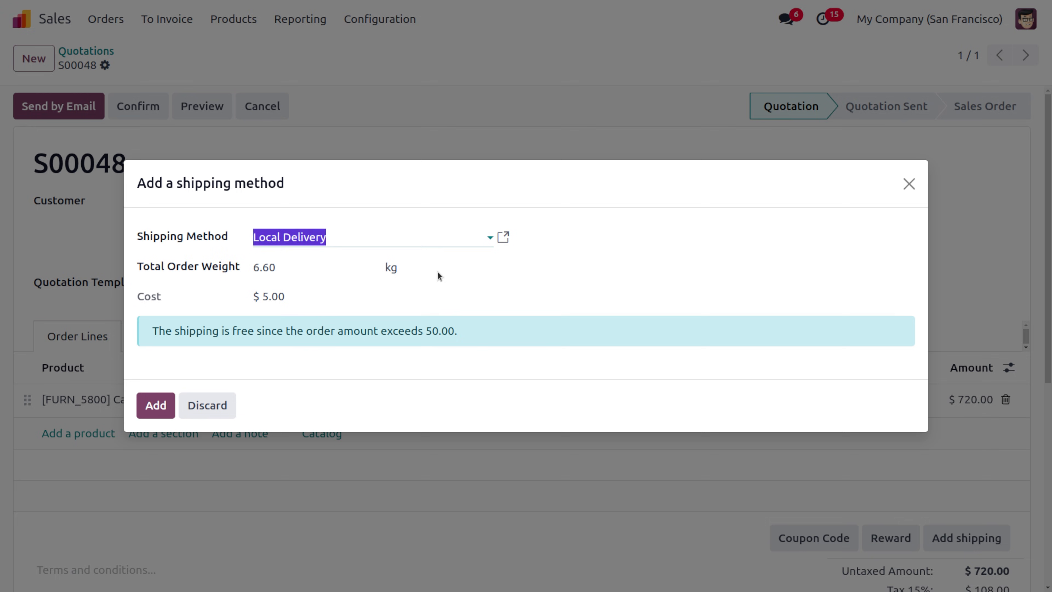
{"action": "type", "text": "po"}
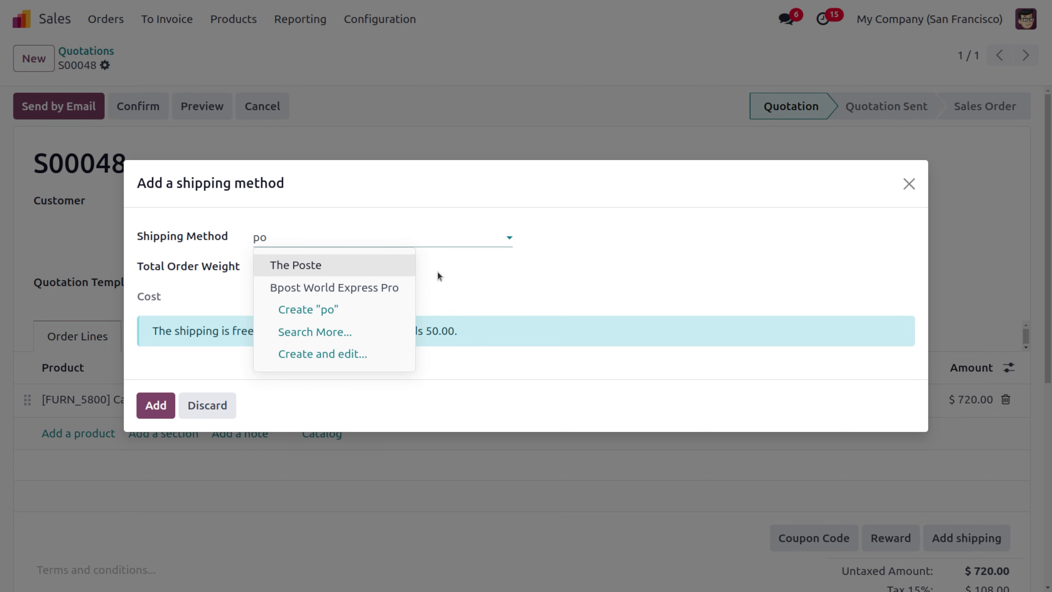
{"action": "left_click", "coordinate": [295, 265]}
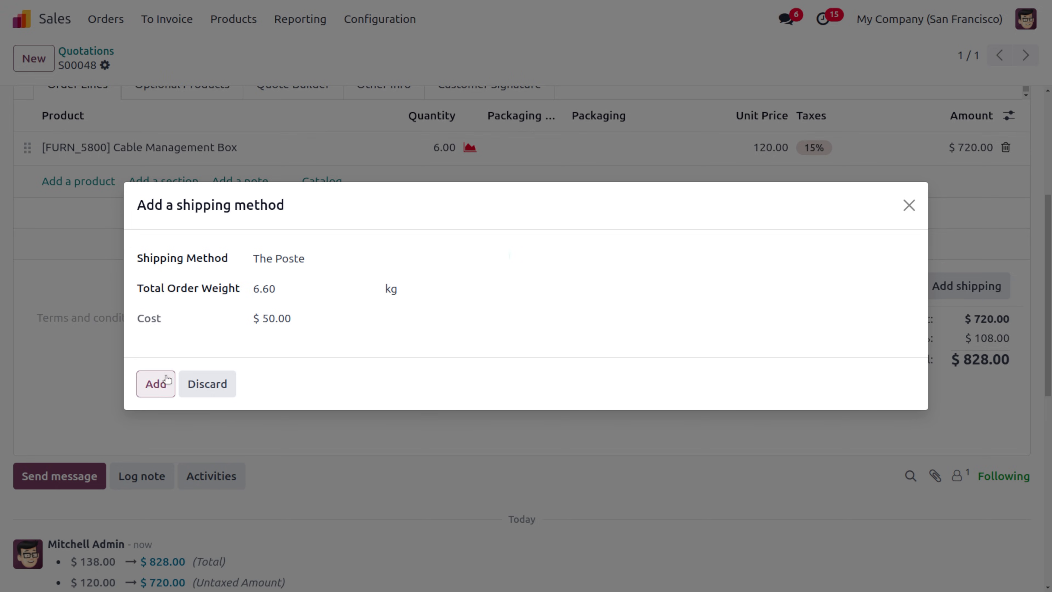
{"action": "left_click", "coordinate": [156, 383]}
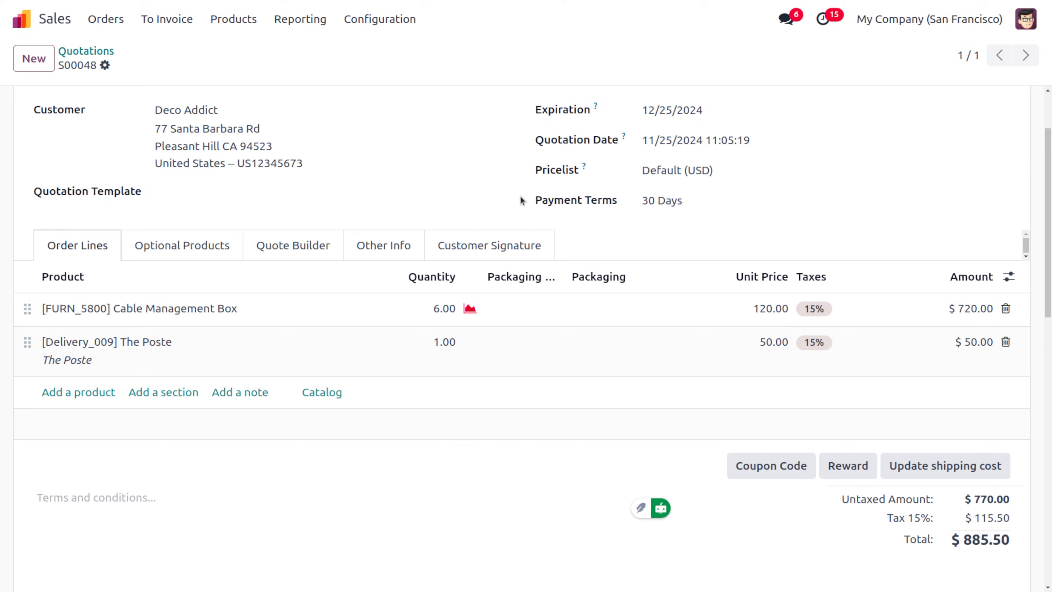
{"action": "mouse_move", "coordinate": [989, 359]}
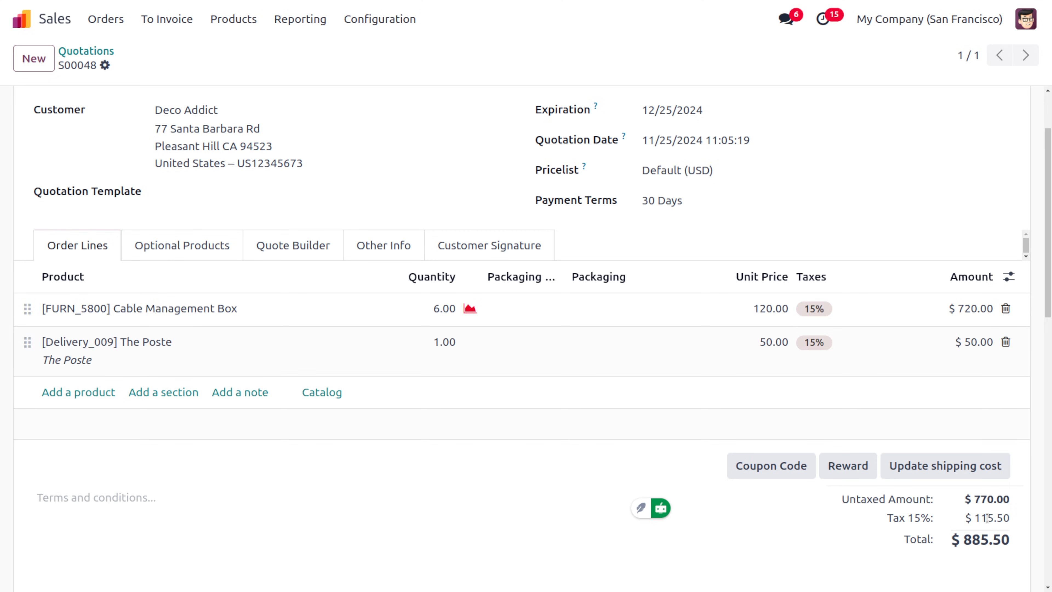
{"action": "mouse_move", "coordinate": [944, 505]}
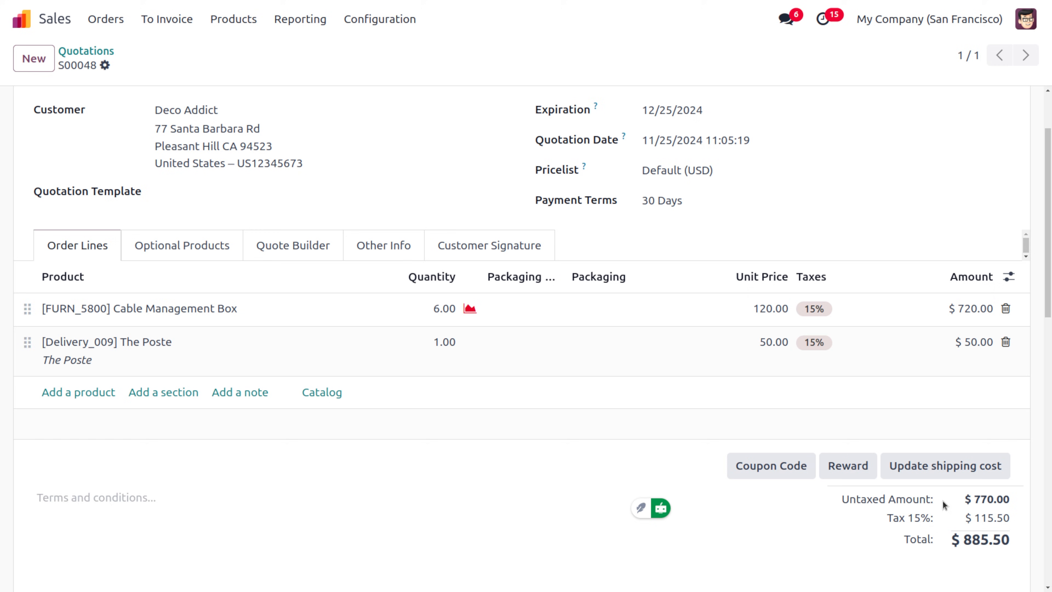
{"action": "mouse_move", "coordinate": [975, 566]}
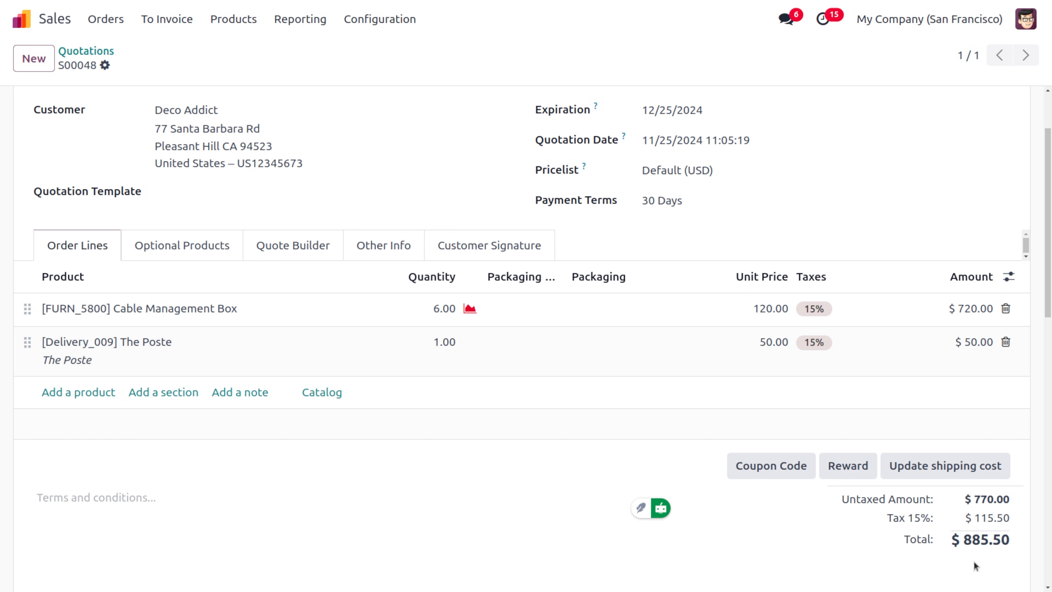